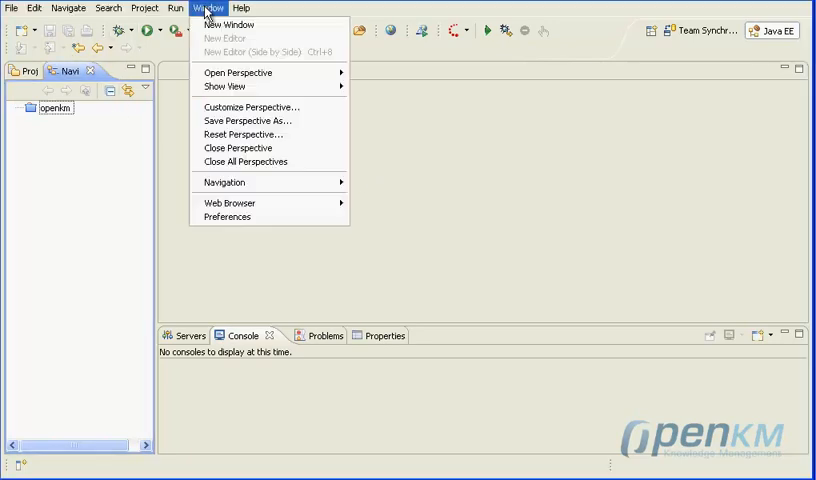
Step: Enable jBPM 3.3.1 as a jBPM runtime location in Preferences and confirm
{"action": "left_click", "coordinate": [228, 216]}
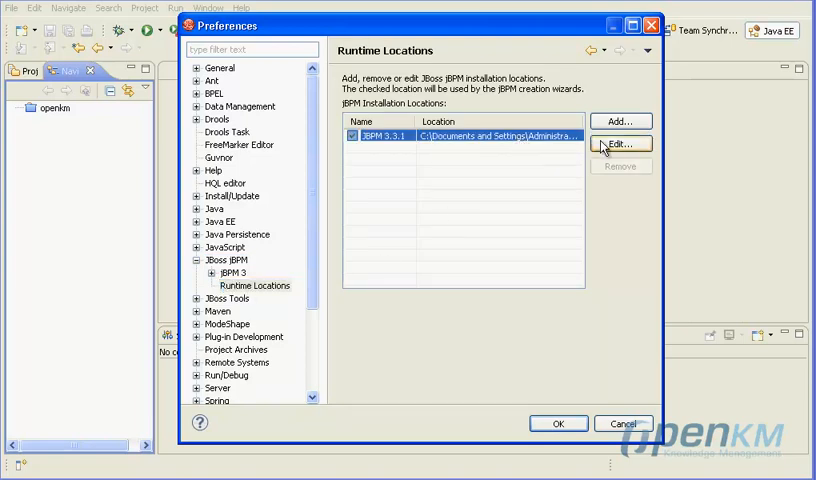
{"action": "left_click", "coordinate": [620, 144]}
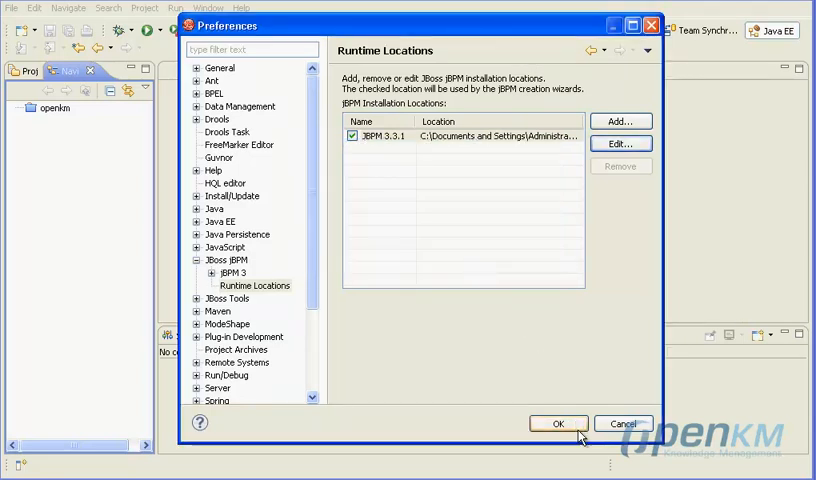
{"action": "left_click", "coordinate": [556, 424]}
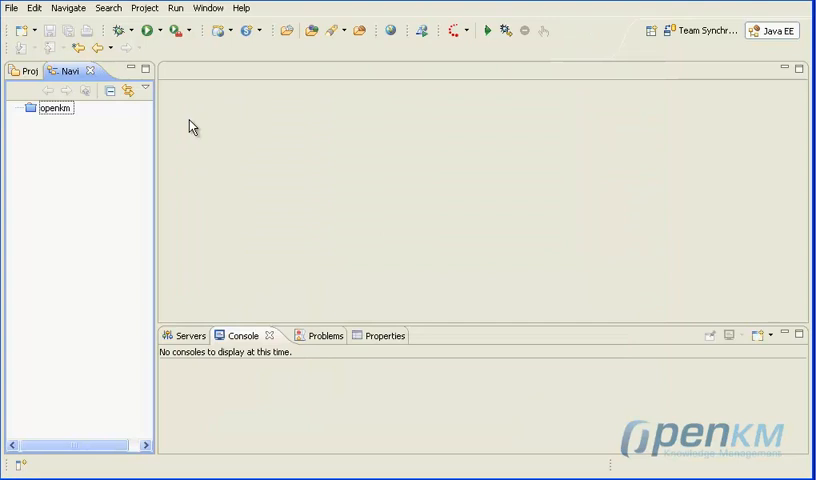
Step: Create a jBPM 3 process project named 'workflows' on jBPM 3.3.1 with sample files
{"action": "left_click", "coordinate": [12, 8]}
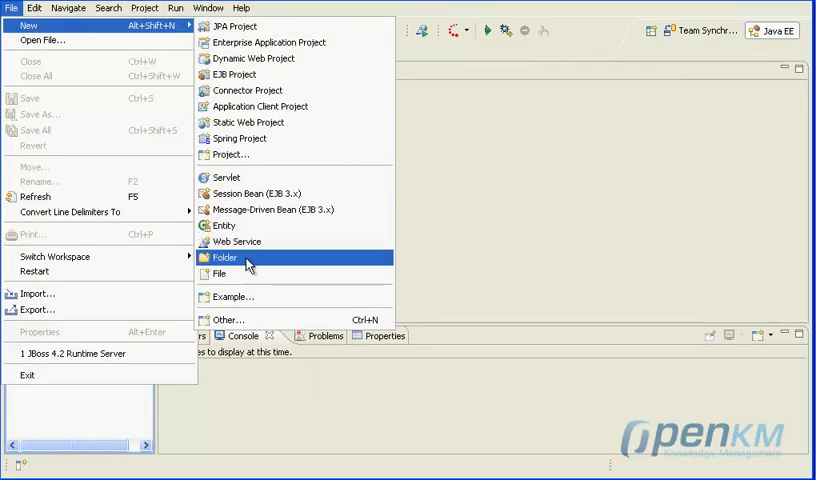
{"action": "left_click", "coordinate": [228, 320]}
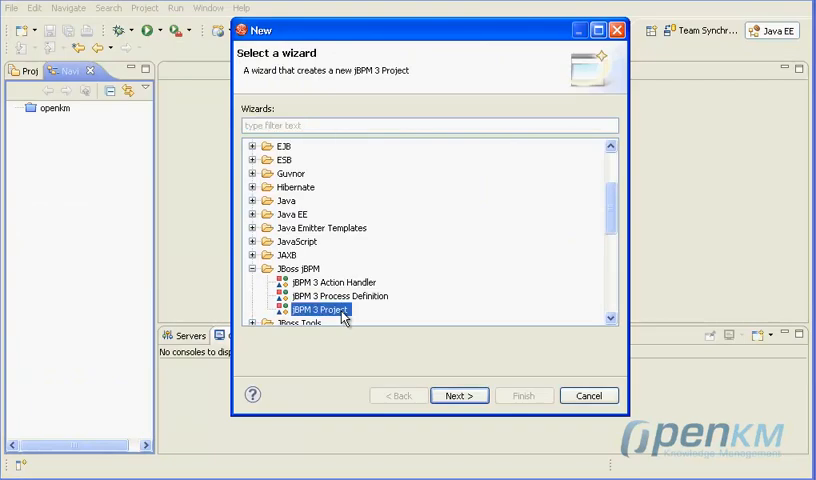
{"action": "left_click", "coordinate": [460, 396]}
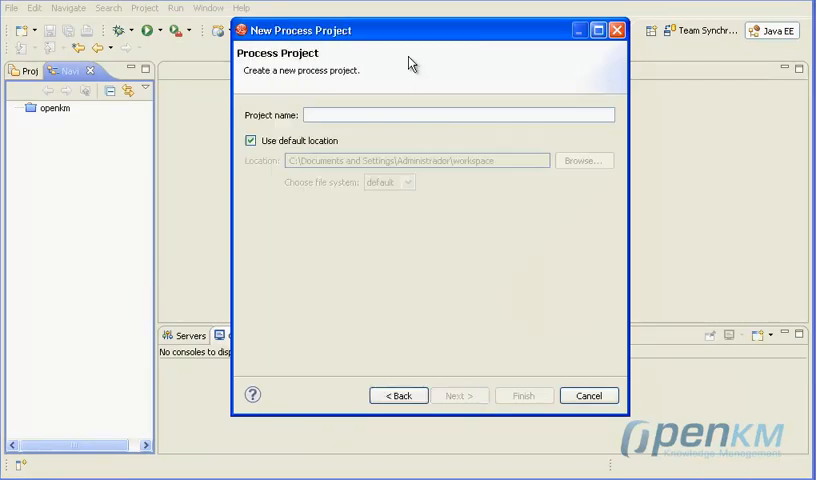
{"action": "type", "text": "workfl"}
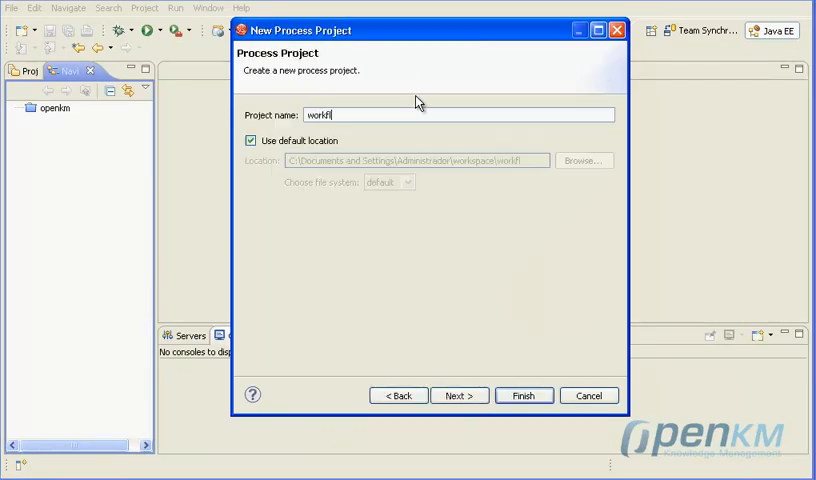
{"action": "type", "text": "ows"}
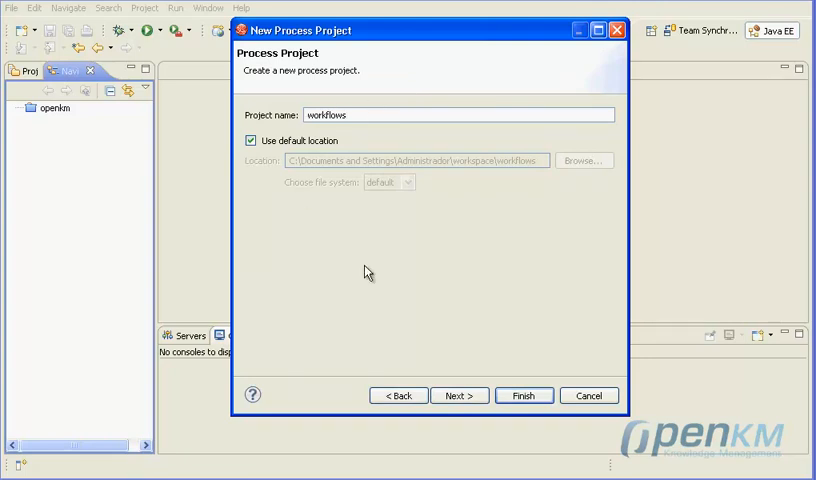
{"action": "left_click", "coordinate": [460, 396]}
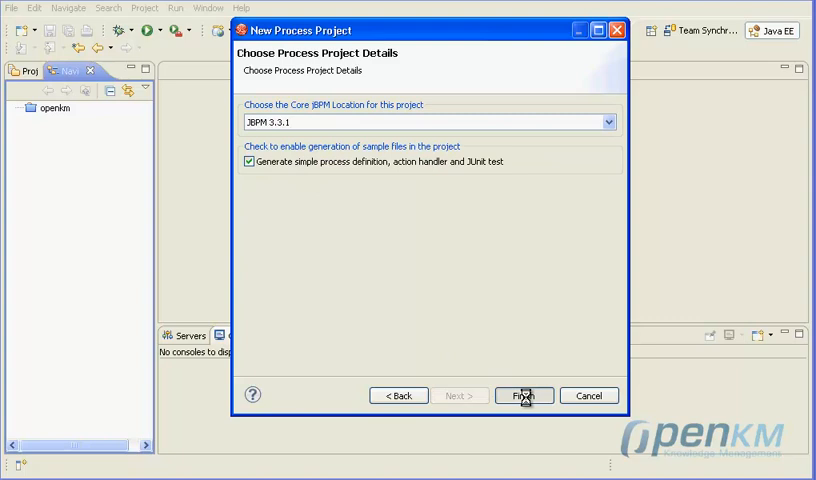
{"action": "left_click", "coordinate": [524, 396]}
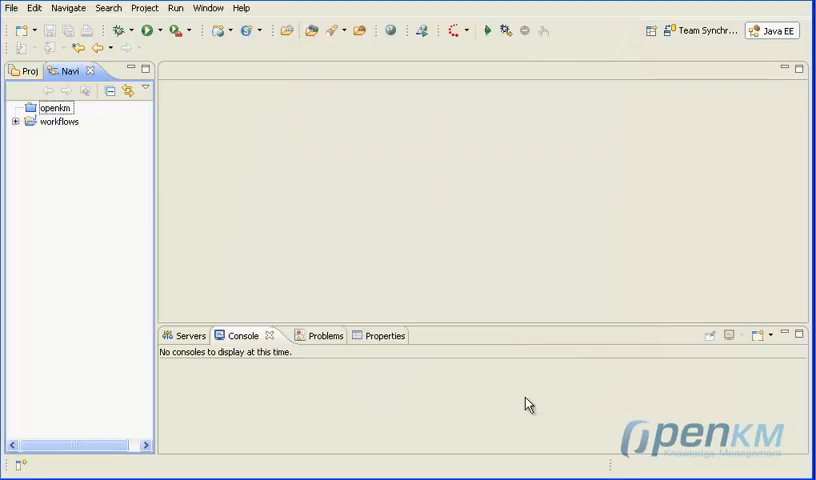
Step: Expand workflows down to src/main/jpdl and select simple.jpdl.xml
{"action": "left_click", "coordinate": [20, 120]}
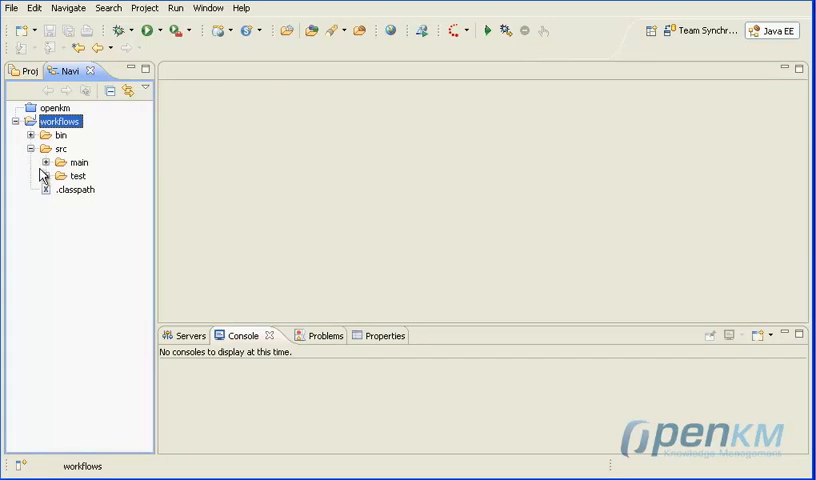
{"action": "left_click", "coordinate": [46, 162]}
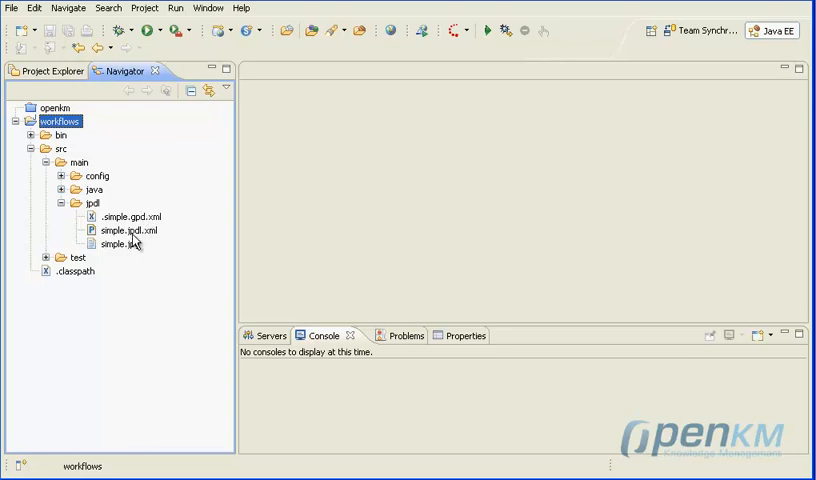
{"action": "left_click", "coordinate": [132, 230]}
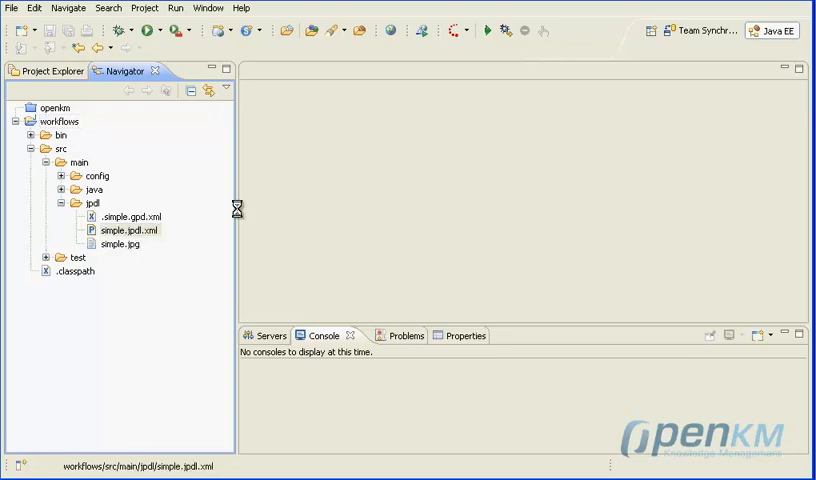
Step: Open simple.jpdl.xml in the jBPM graphical process designer
{"action": "double_click", "coordinate": [128, 230]}
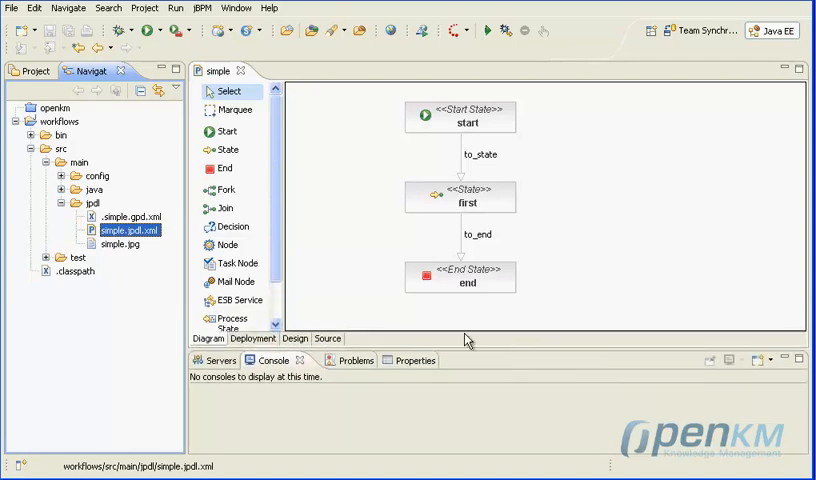
{"action": "mouse_move", "coordinate": [532, 196]}
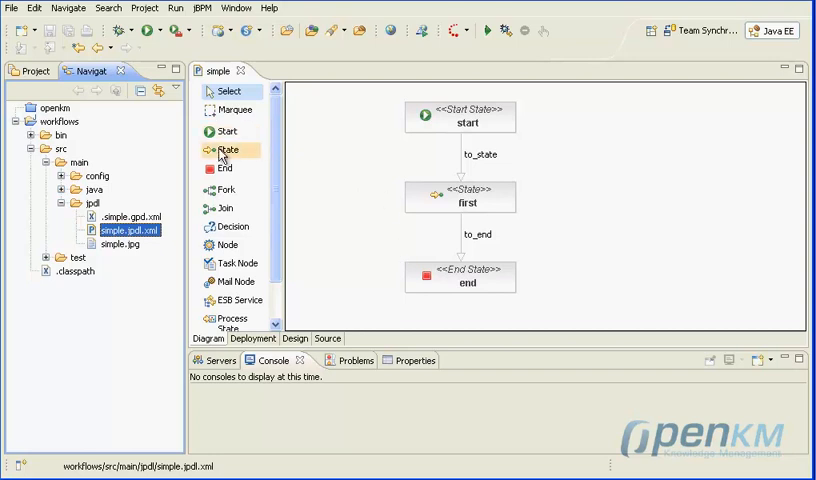
{"action": "mouse_move", "coordinate": [226, 132]}
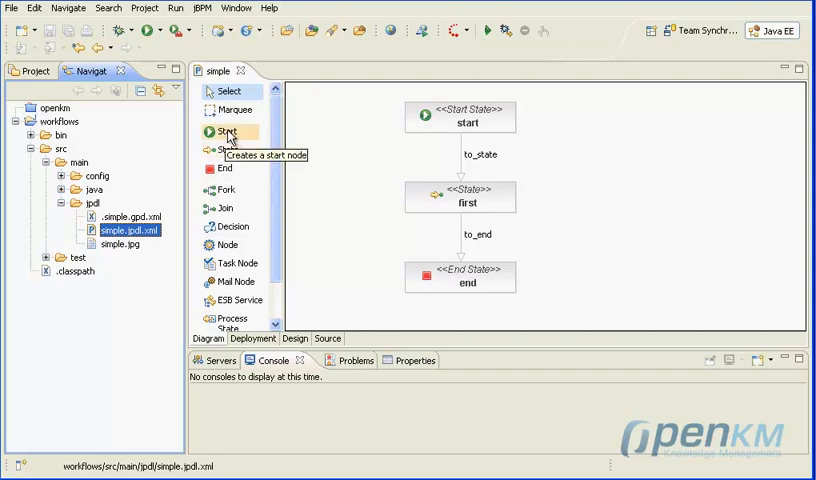
{"action": "mouse_move", "coordinate": [504, 108]}
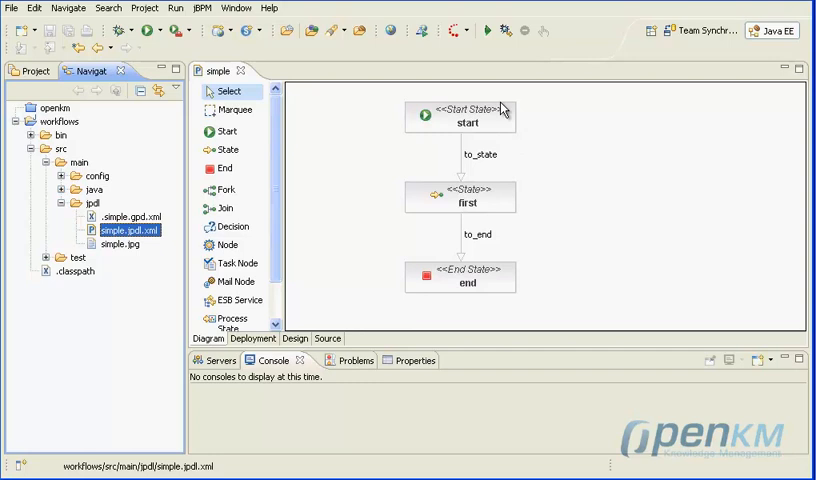
{"action": "mouse_move", "coordinate": [438, 256]}
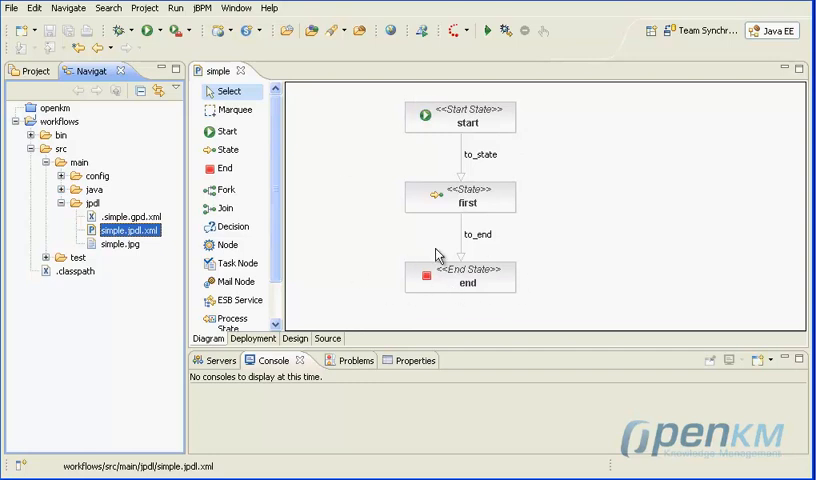
{"action": "mouse_move", "coordinate": [416, 204]}
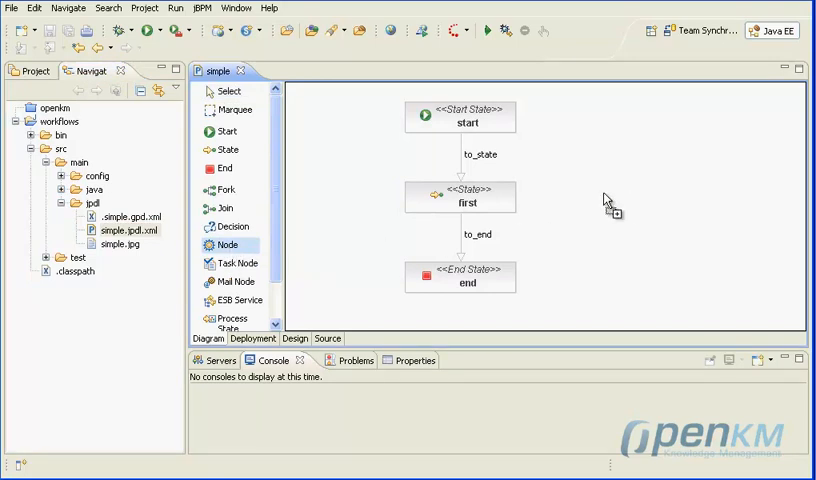
Step: Add a plain node node1 and place it between start and end in the diagram
{"action": "left_click", "coordinate": [616, 204]}
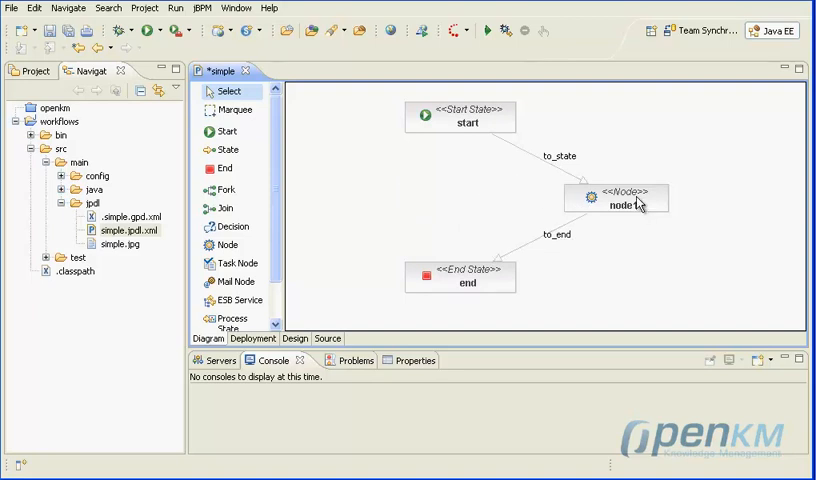
{"action": "left_click_drag", "start_coordinate": [638, 196], "coordinate": [464, 204]}
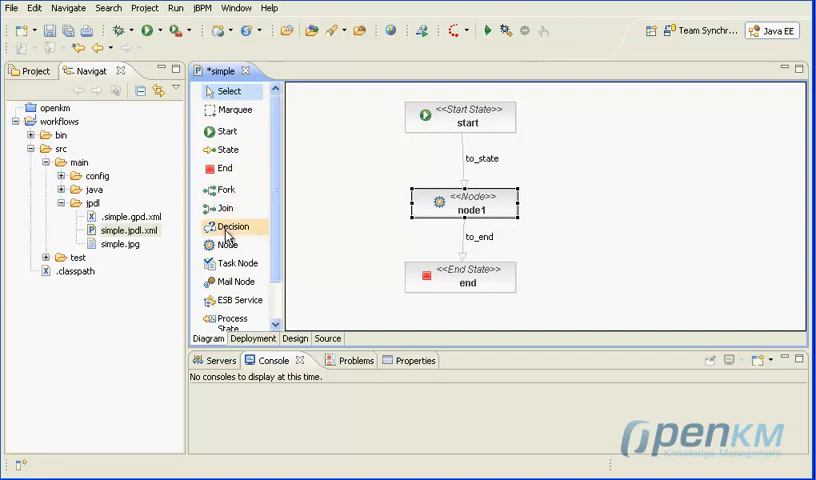
{"action": "scroll", "scroll_direction": "down", "scroll_amount": 3}
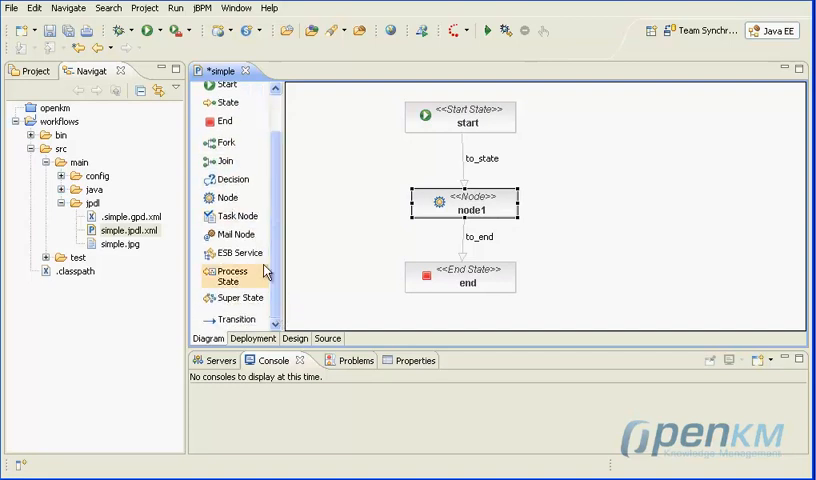
{"action": "mouse_move", "coordinate": [474, 140]}
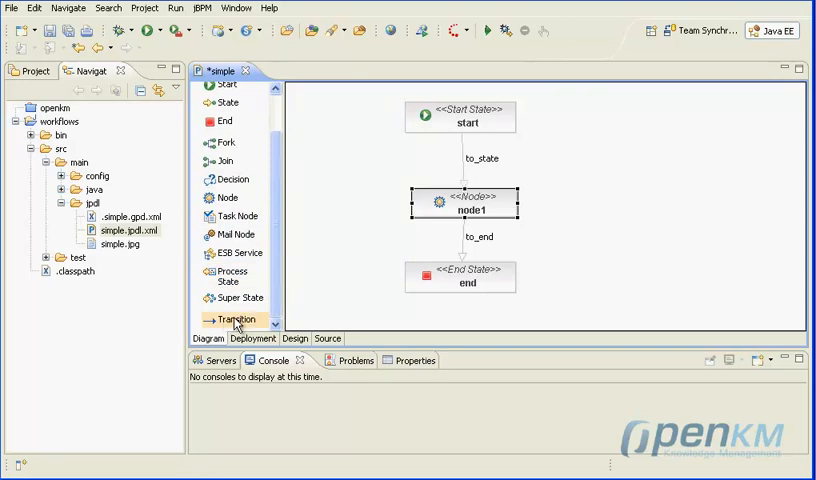
{"action": "mouse_move", "coordinate": [556, 196]}
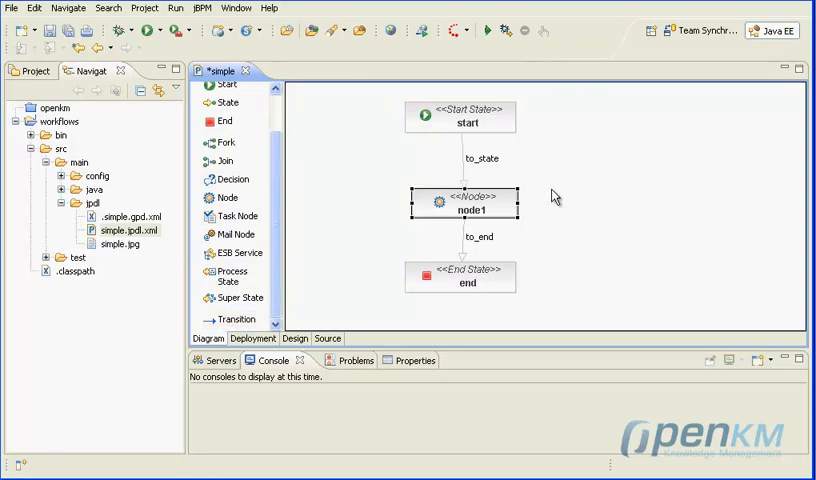
{"action": "mouse_move", "coordinate": [398, 190]}
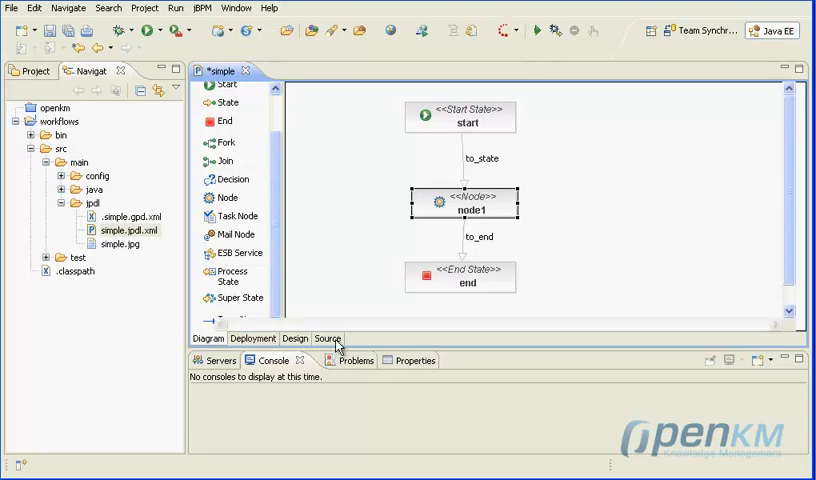
Step: Insert an empty <action></action> inside the to_state transition in the XML source, then return to the diagram
{"action": "left_click", "coordinate": [328, 338]}
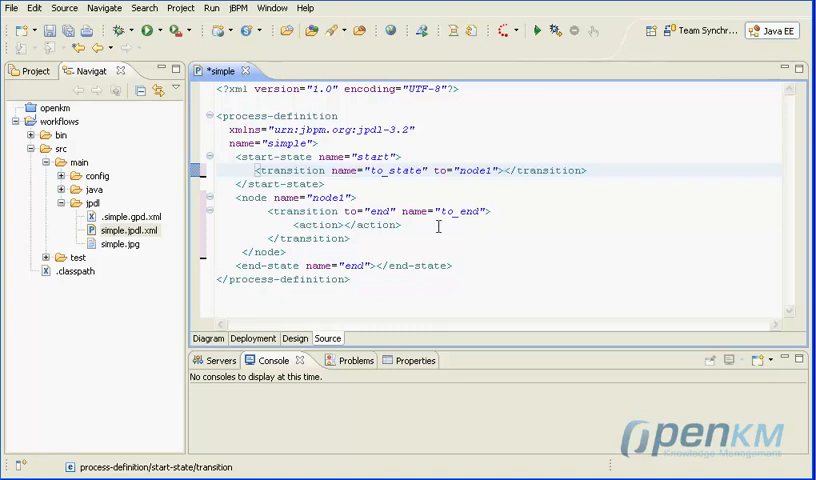
{"action": "left_click", "coordinate": [340, 224]}
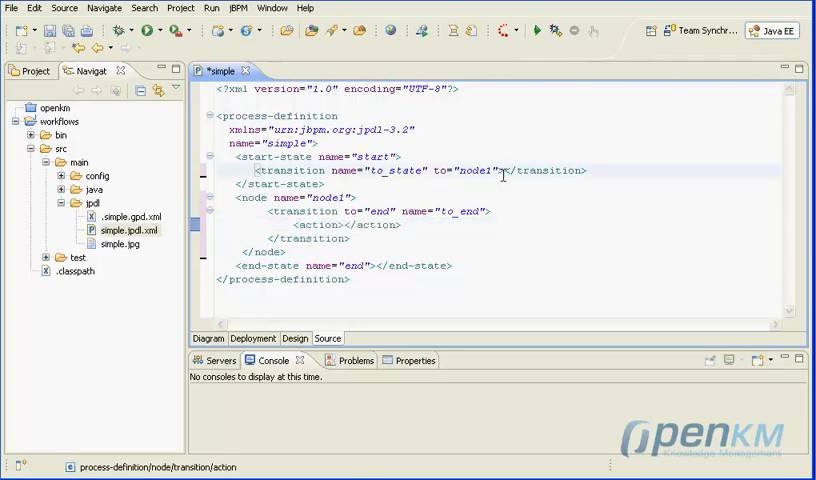
{"action": "key", "text": "Return"}
{"action": "type", "text": "<action></action>"}
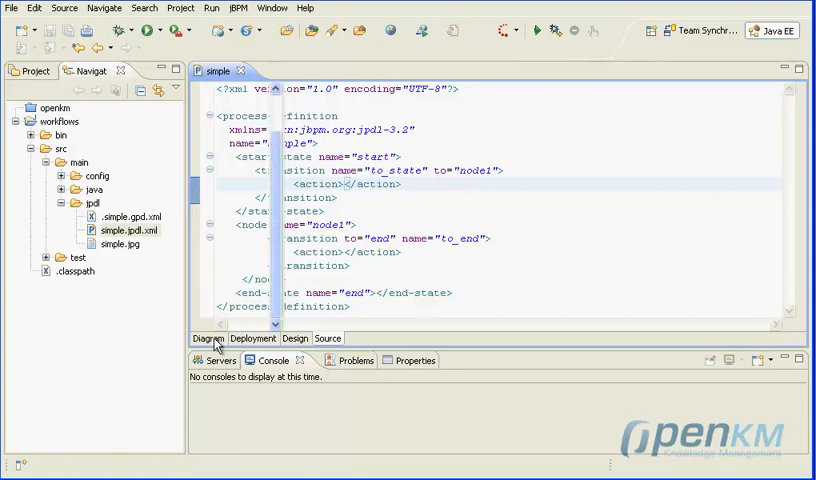
{"action": "left_click", "coordinate": [208, 338]}
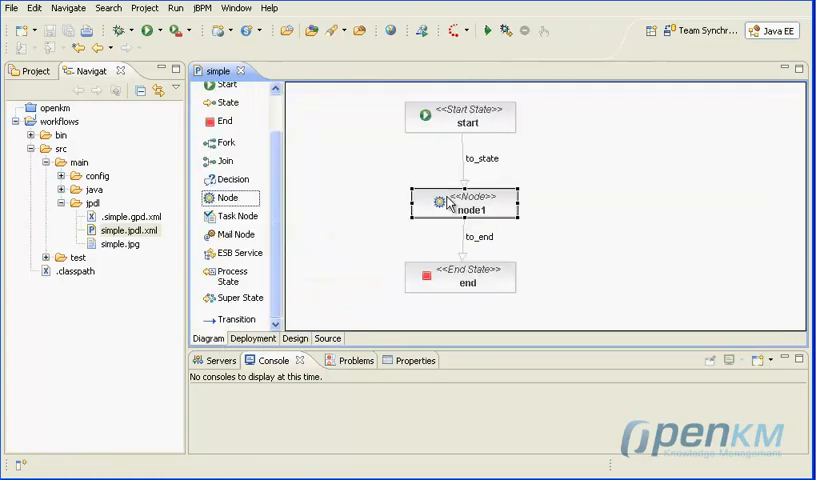
Step: Include src/main/jpdl/simple.gpd.xml as the deployment's graphical info file
{"action": "left_click", "coordinate": [250, 338]}
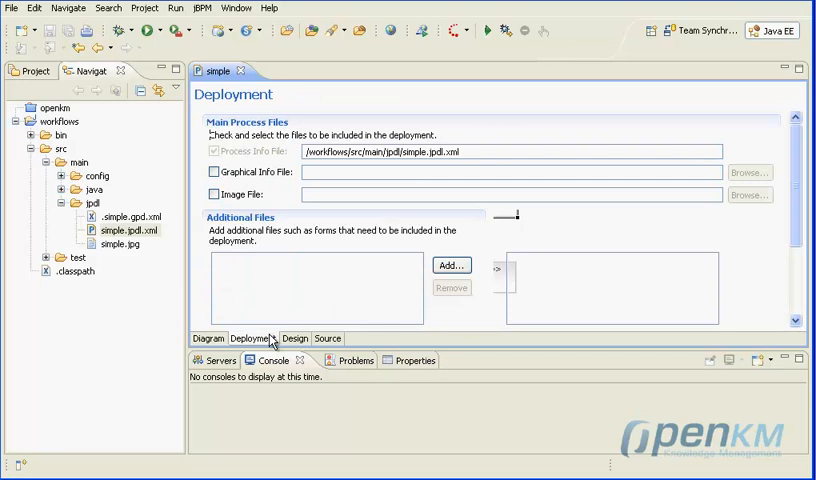
{"action": "left_click", "coordinate": [214, 172]}
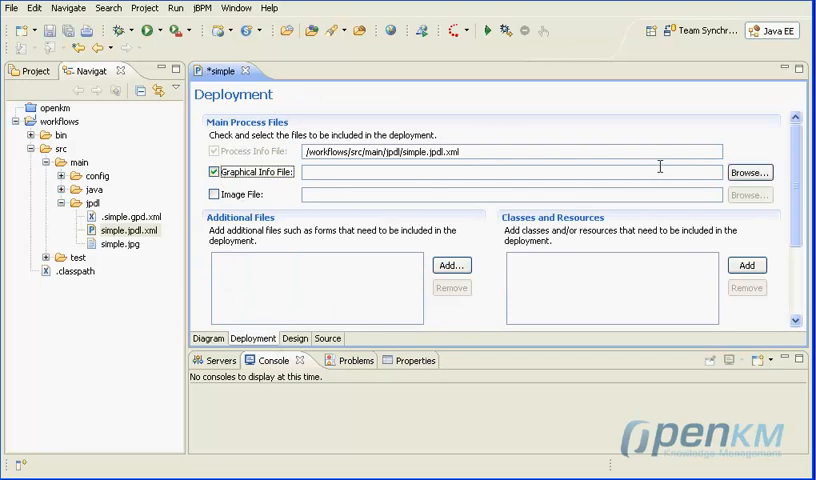
{"action": "left_click", "coordinate": [748, 172]}
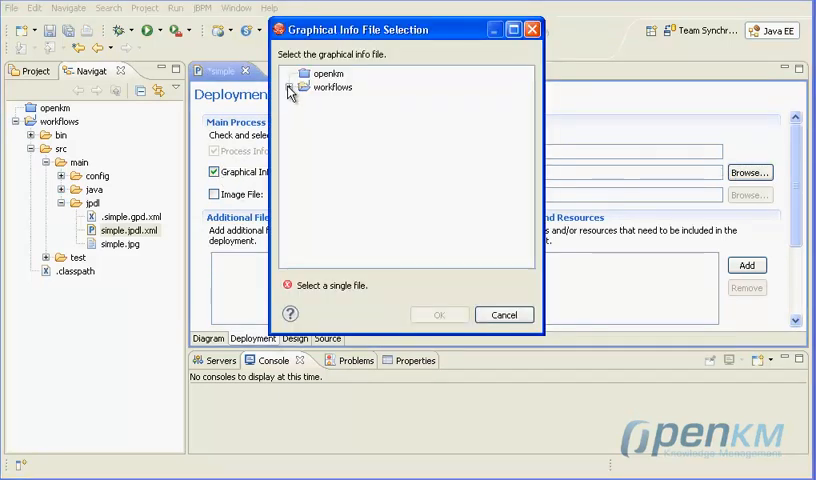
{"action": "left_click", "coordinate": [290, 94]}
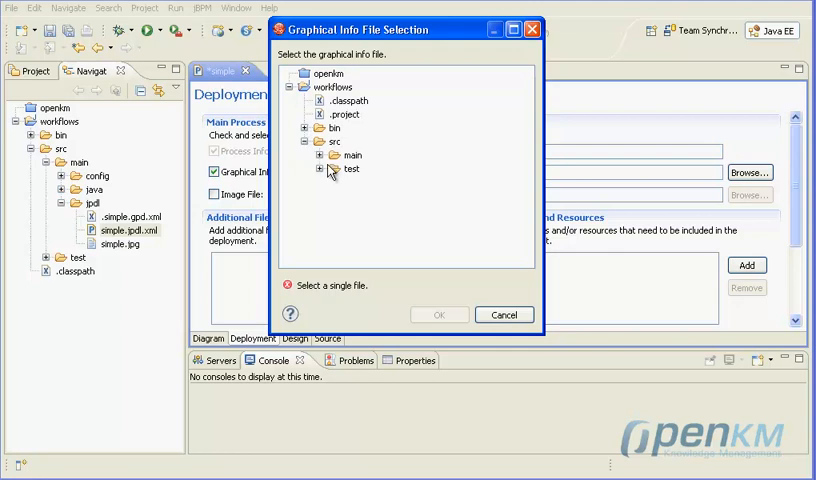
{"action": "left_click", "coordinate": [320, 156]}
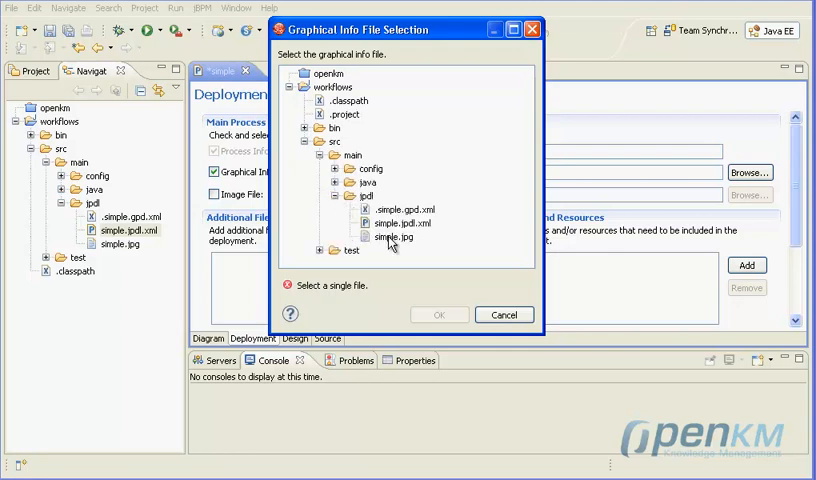
{"action": "left_click", "coordinate": [396, 208]}
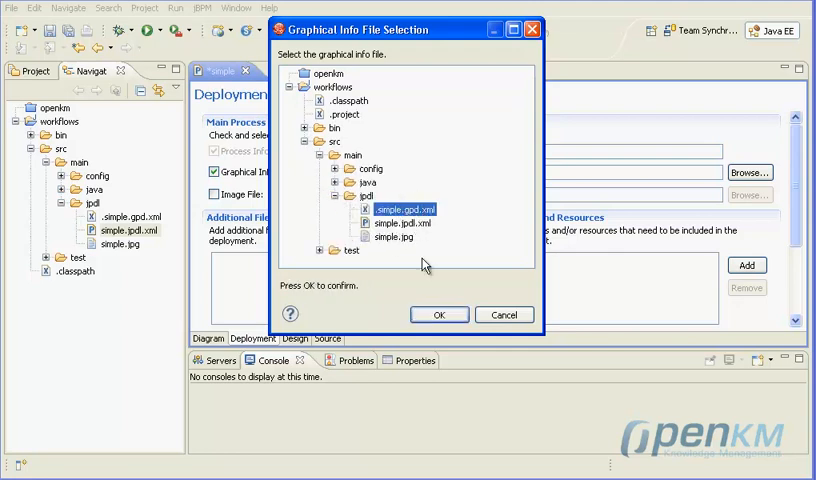
{"action": "left_click", "coordinate": [438, 314]}
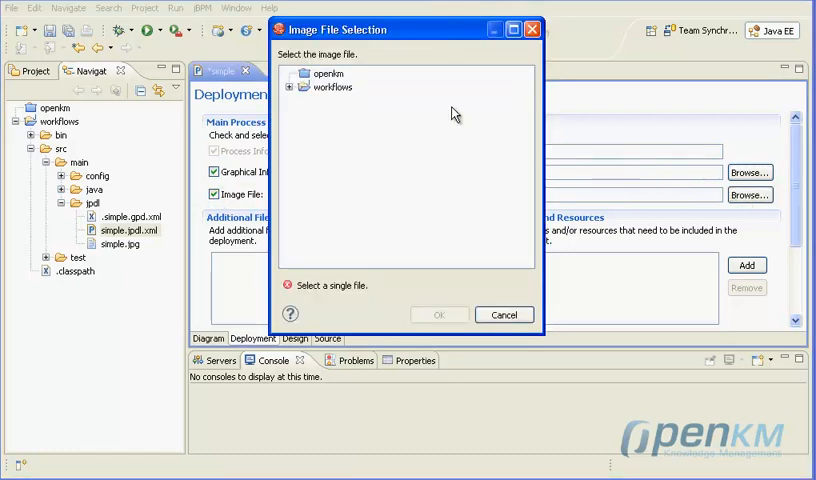
Step: Include src/main/jpdl/simple.jpg as the deployment's process image file
{"action": "left_click", "coordinate": [296, 86]}
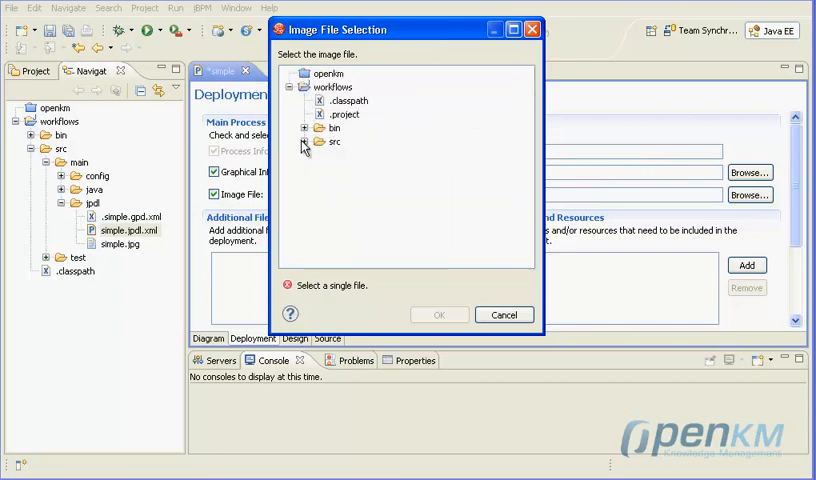
{"action": "left_click", "coordinate": [304, 142]}
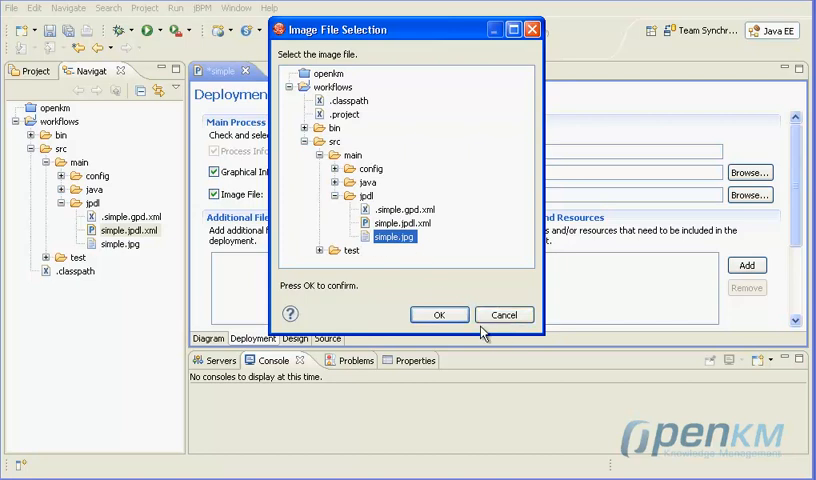
{"action": "left_click", "coordinate": [438, 316]}
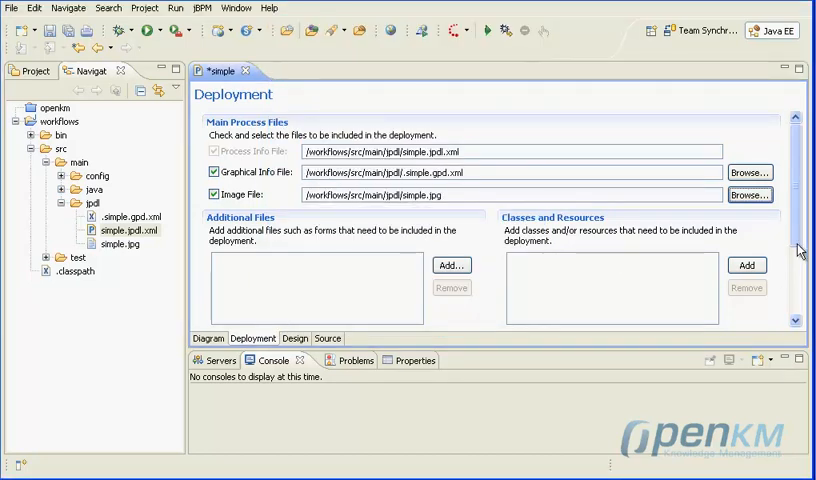
Step: Set the server deployer path to /OpenKM/workflow-register
{"action": "scroll", "scroll_direction": "down", "scroll_amount": 3}
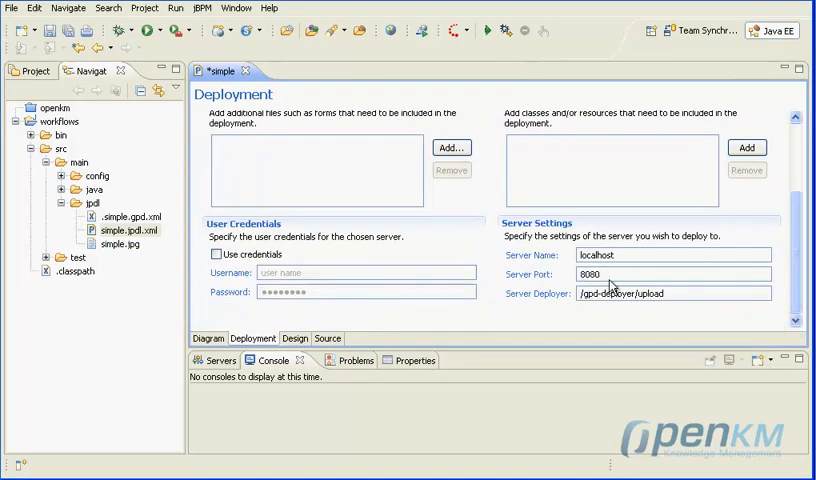
{"action": "triple_click", "coordinate": [672, 292]}
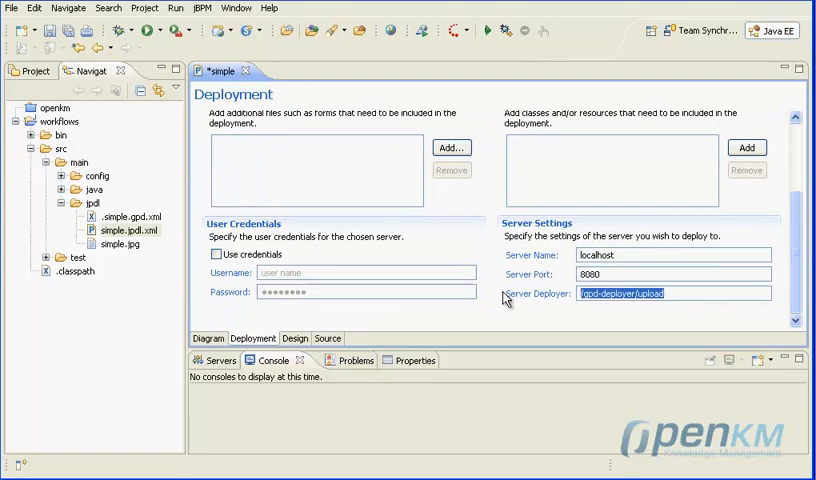
{"action": "type", "text": "/OpenKM"}
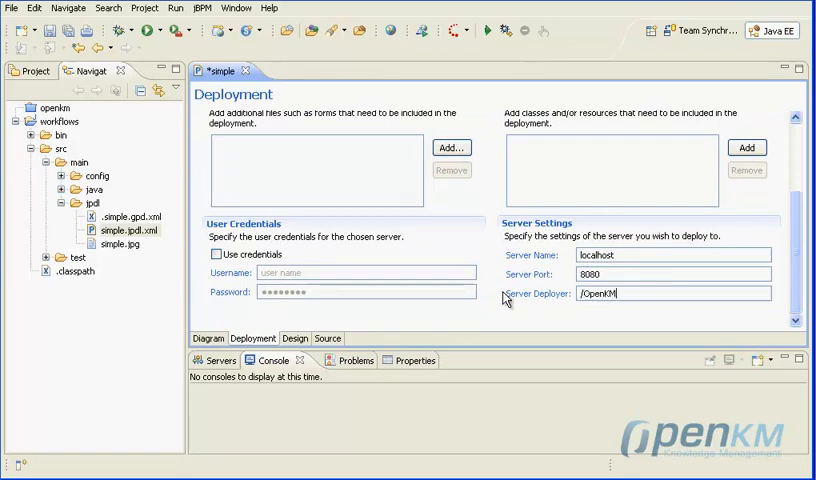
{"action": "type", "text": "/workflow-r"}
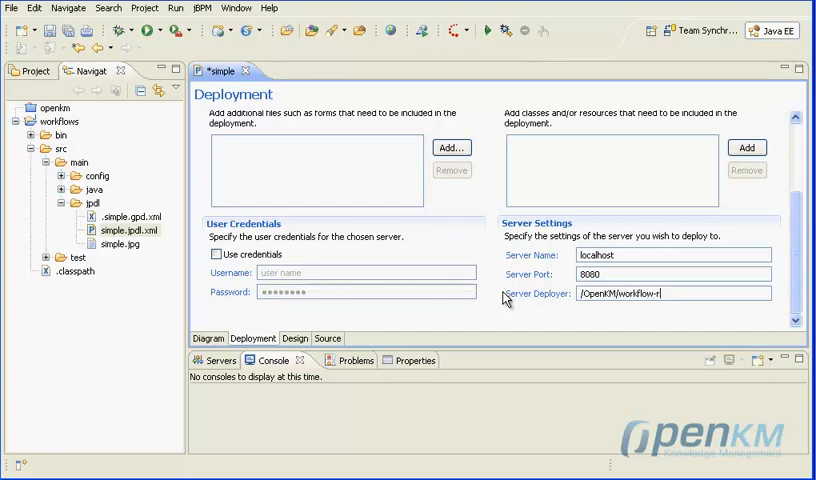
{"action": "type", "text": "egister"}
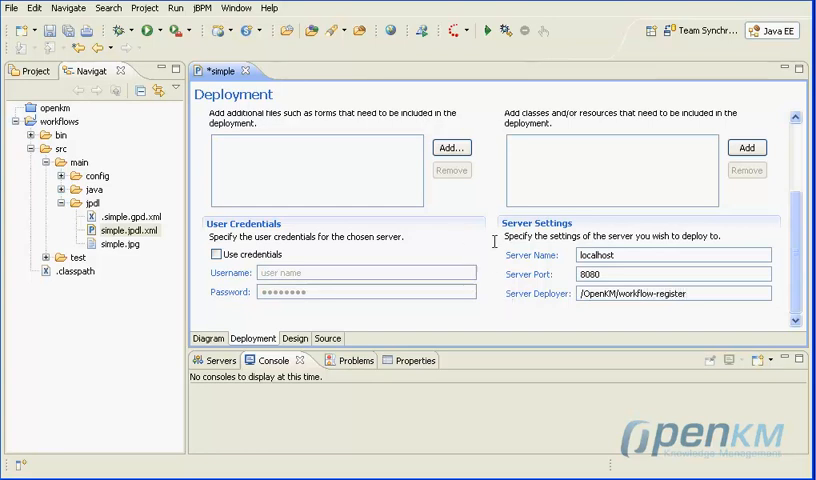
Step: Enable credentials with user okmAdmin and save the deployment settings
{"action": "left_click", "coordinate": [216, 254]}
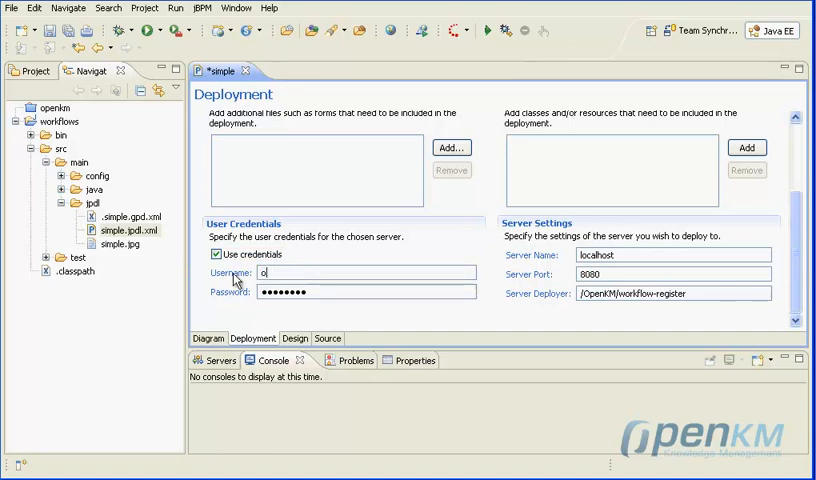
{"action": "type", "text": "kmAdmin"}
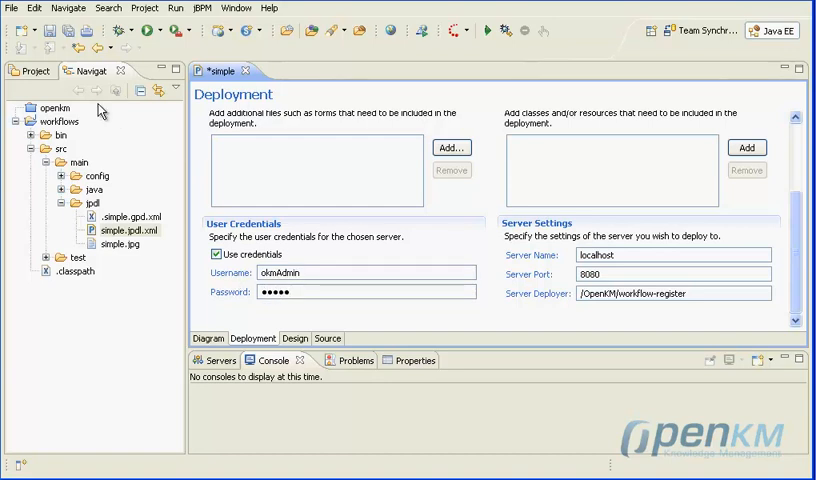
{"action": "left_click", "coordinate": [50, 30]}
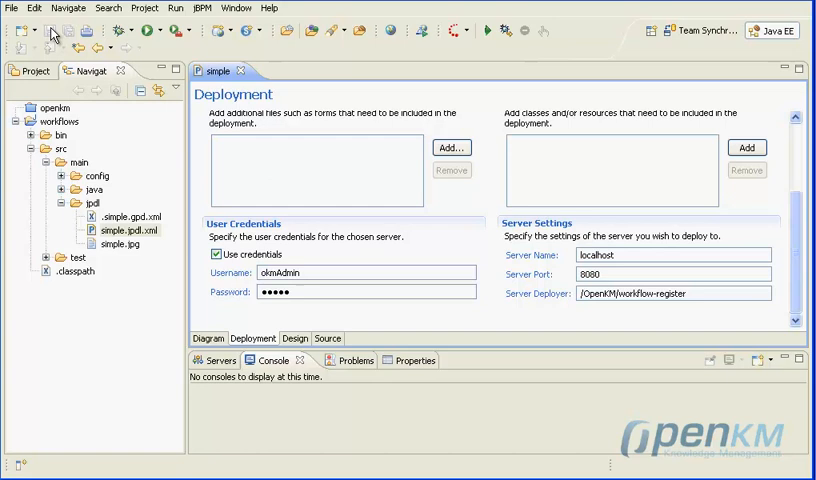
{"action": "mouse_move", "coordinate": [214, 360]}
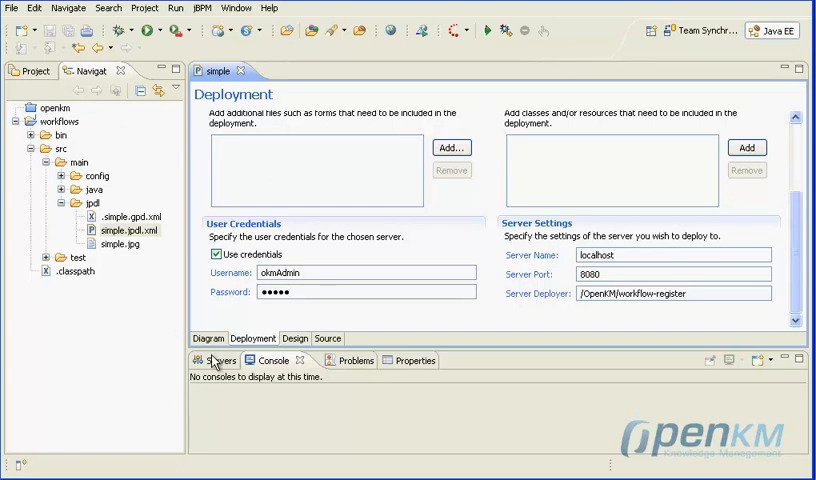
Step: Show the Servers list with the JBoss 4.2 Runtime Server, then bring the OpenKM browser forward
{"action": "left_click", "coordinate": [218, 360]}
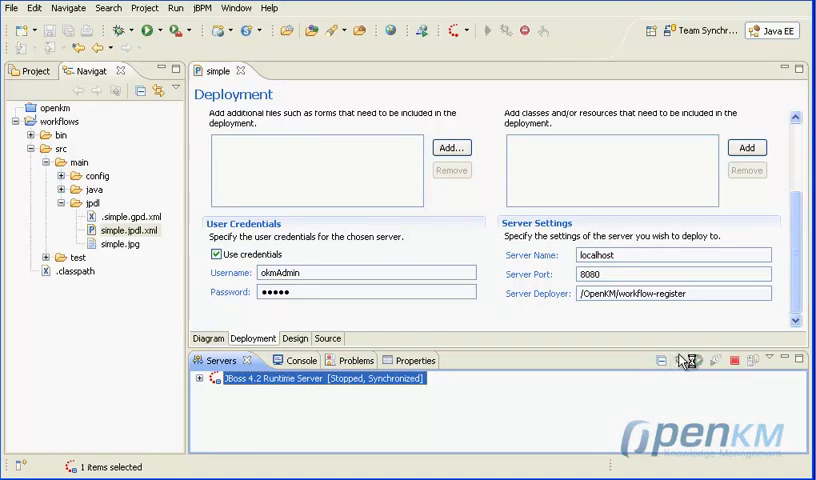
{"action": "left_click", "coordinate": [272, 360]}
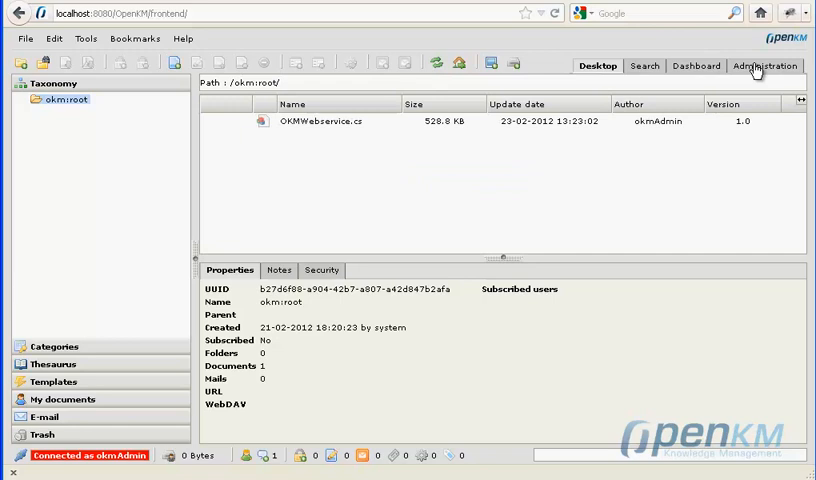
Step: Show OpenKM's Administration Process Definitions page, still empty
{"action": "left_click", "coordinate": [764, 64]}
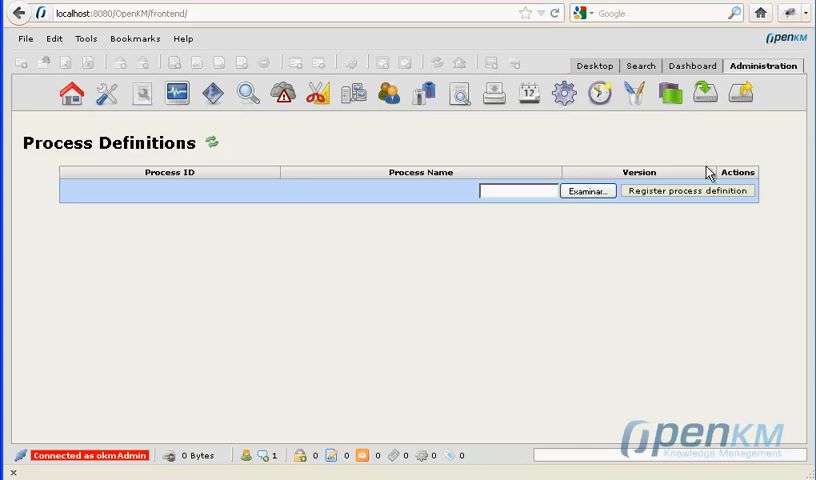
{"action": "mouse_move", "coordinate": [586, 296]}
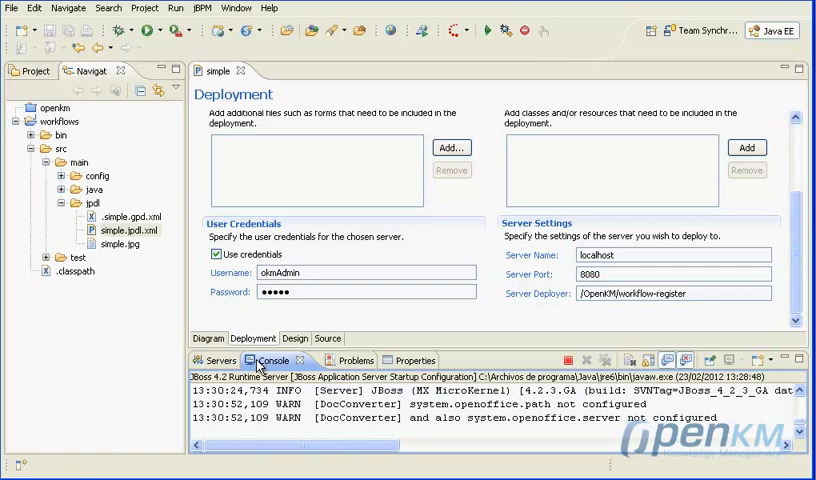
Step: Deploy the simple process from the Deployment settings to OpenKM on localhost:8080 via jBPM > Deploy Process
{"action": "left_click", "coordinate": [212, 338]}
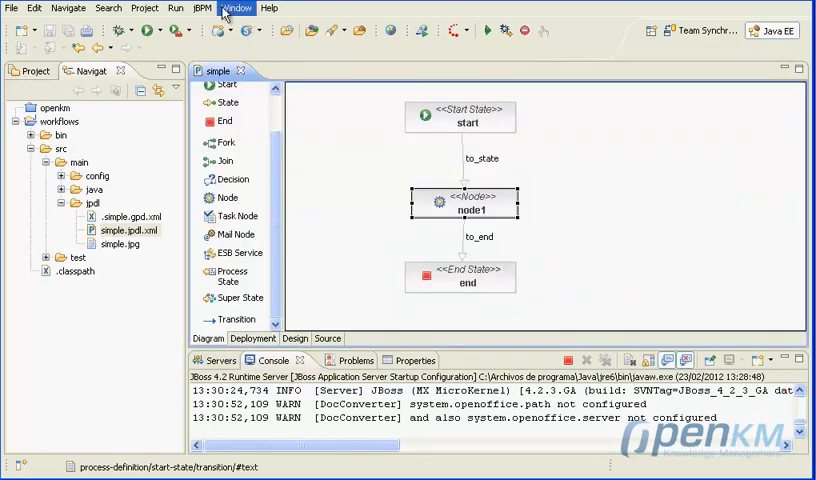
{"action": "left_click", "coordinate": [200, 8]}
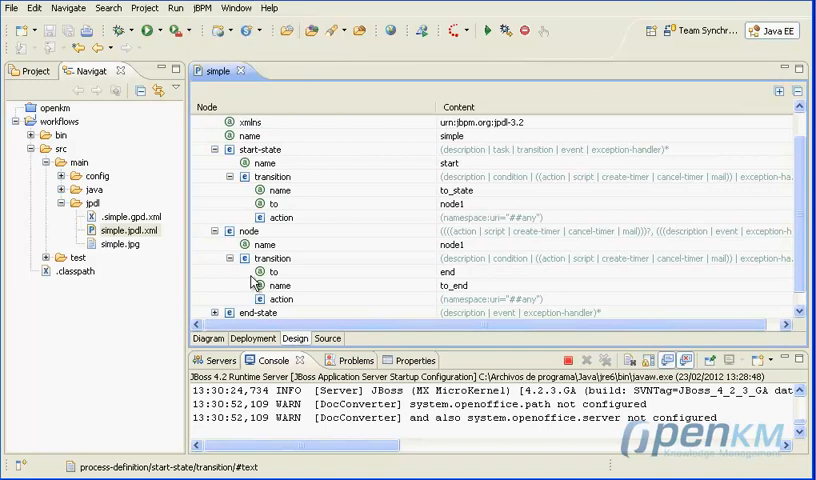
{"action": "left_click", "coordinate": [234, 338]}
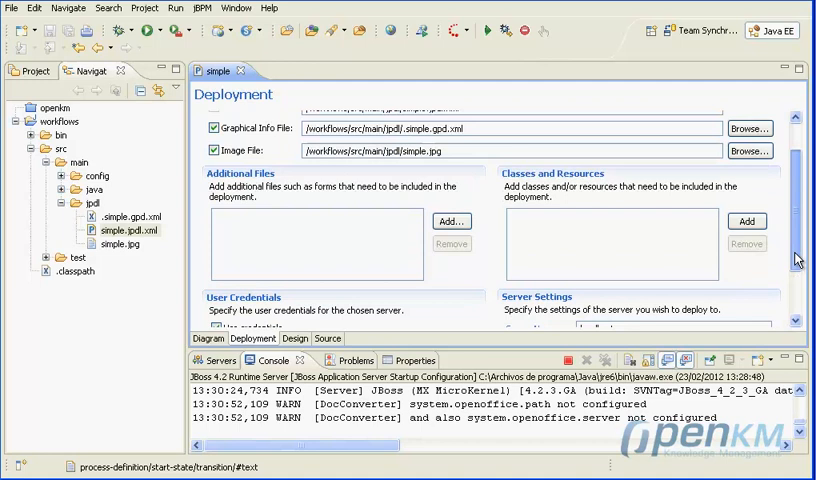
{"action": "scroll", "scroll_direction": "down", "scroll_amount": 3}
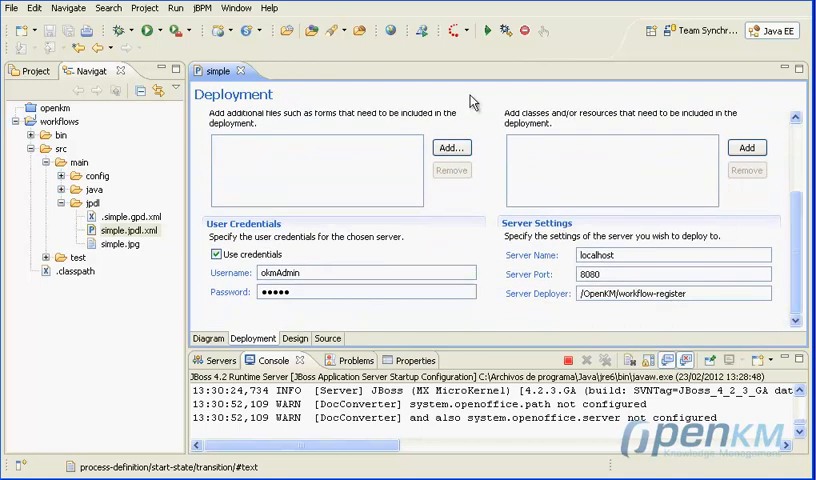
{"action": "left_click", "coordinate": [204, 8]}
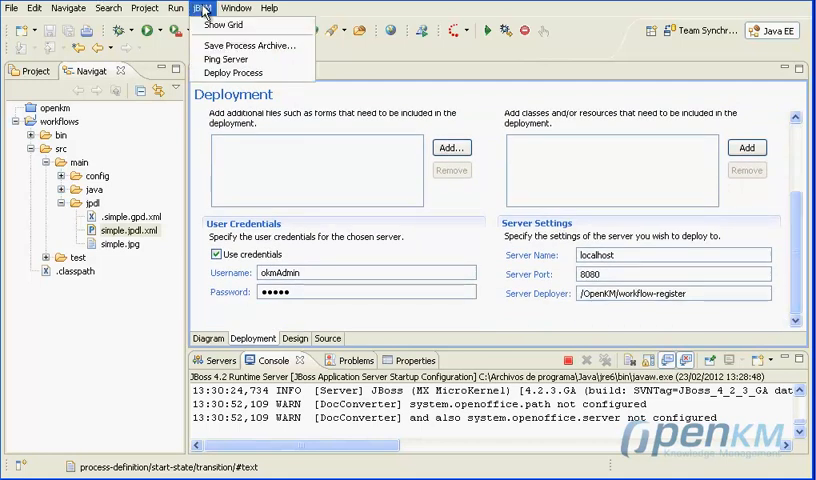
{"action": "left_click", "coordinate": [234, 72]}
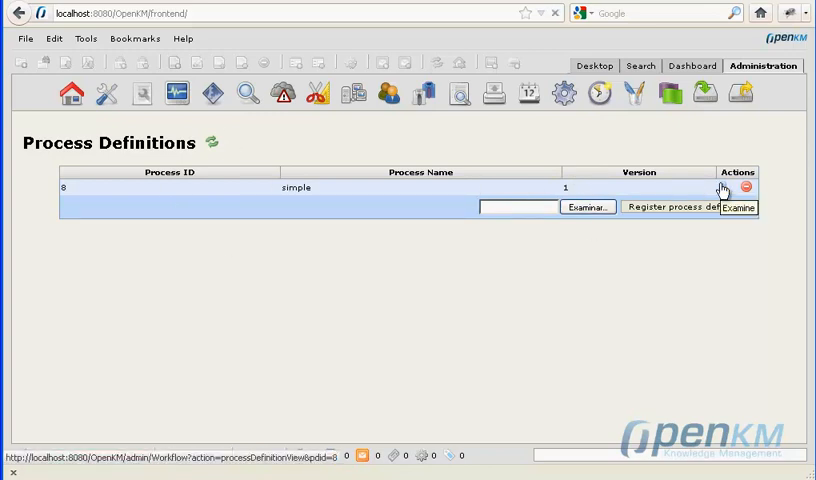
Step: Examine the deployed simple definition's diagram, then return to the document desktop
{"action": "left_click", "coordinate": [736, 208]}
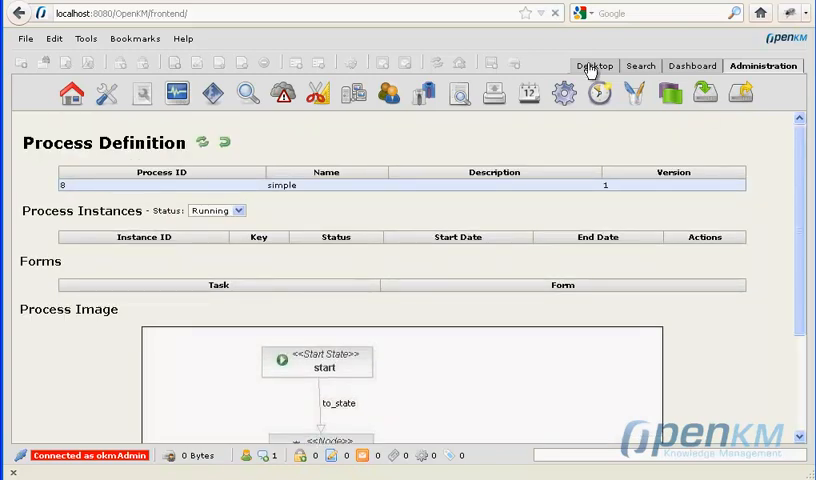
{"action": "left_click", "coordinate": [596, 64]}
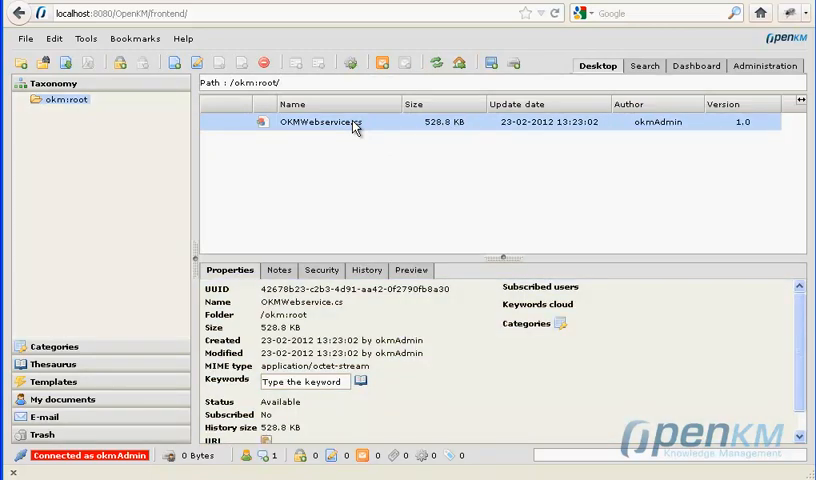
Step: Start a workflow on OKMWebservice.cs and return to Administration's Process Definitions list
{"action": "left_click", "coordinate": [348, 64]}
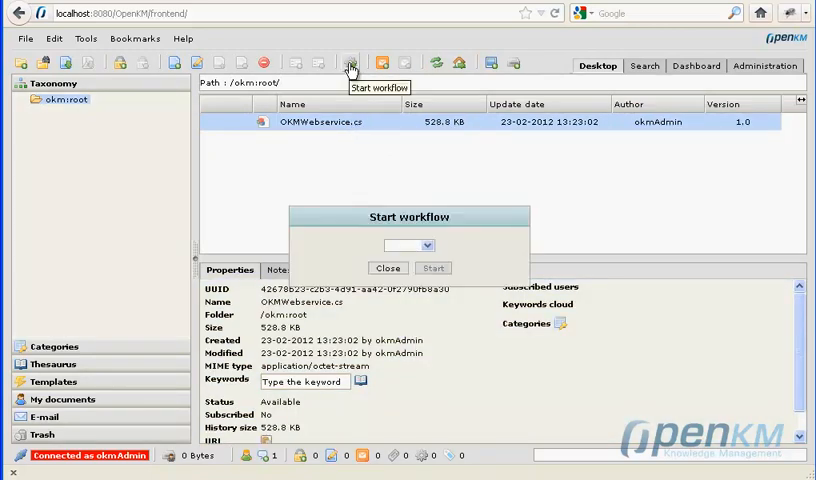
{"action": "left_click", "coordinate": [408, 244]}
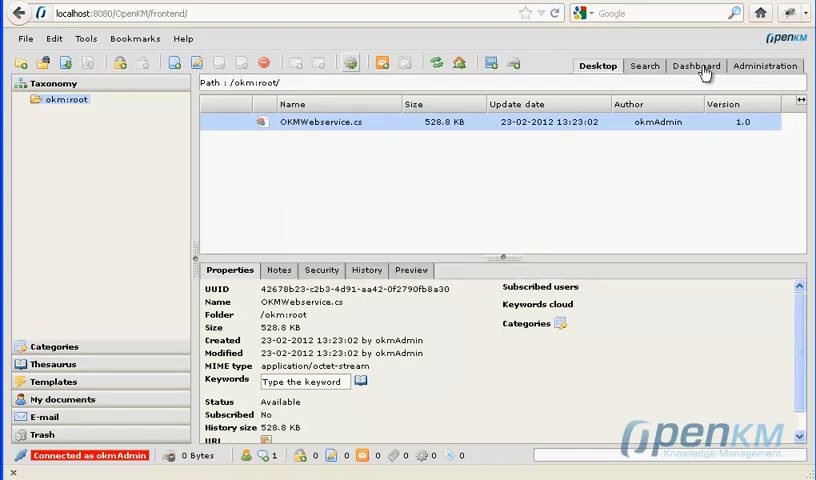
{"action": "left_click", "coordinate": [764, 66]}
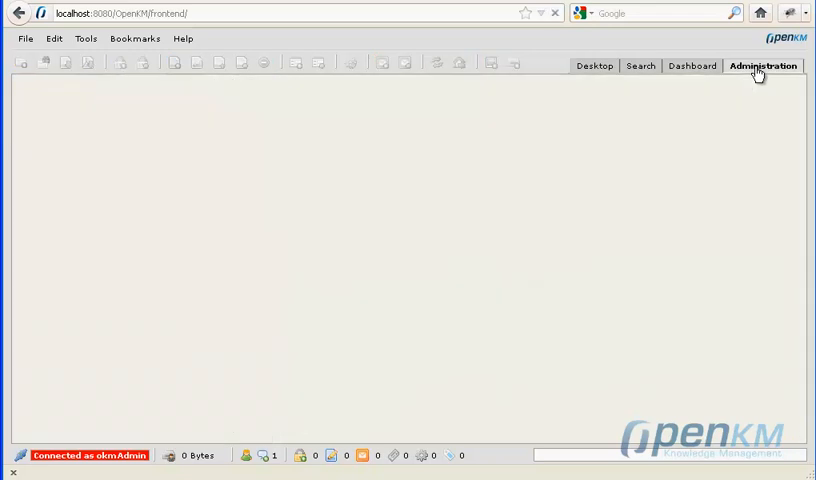
{"action": "left_click", "coordinate": [764, 64]}
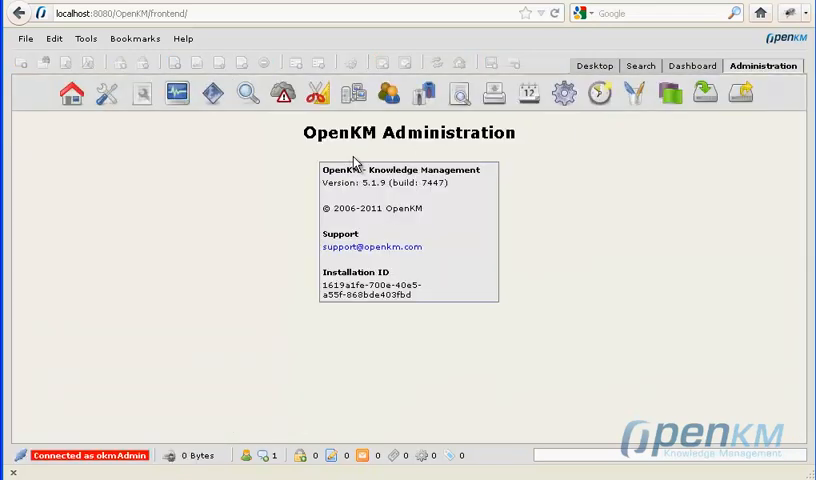
{"action": "left_click", "coordinate": [564, 92]}
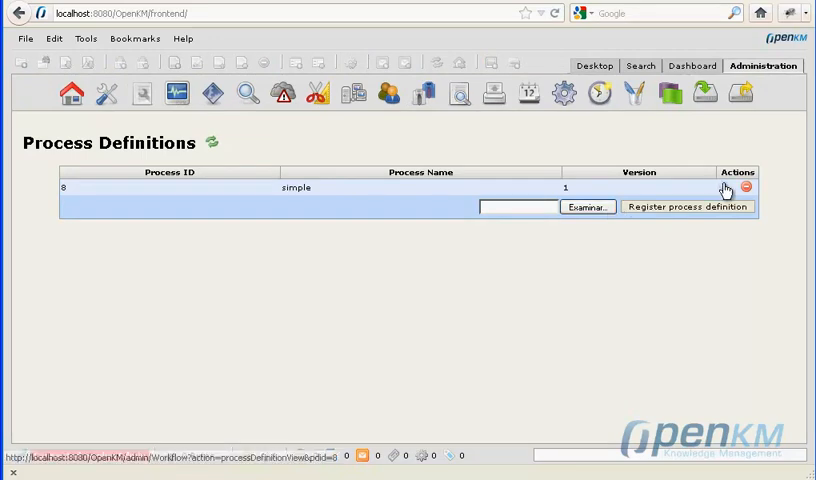
Step: Show all-status instances of simple and inspect ended instance 2 with its path and uuid variables
{"action": "left_click", "coordinate": [744, 188]}
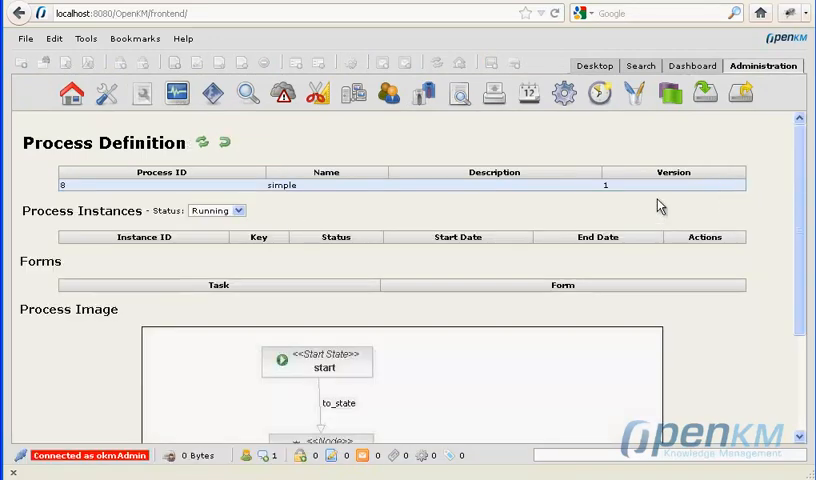
{"action": "left_click", "coordinate": [216, 210]}
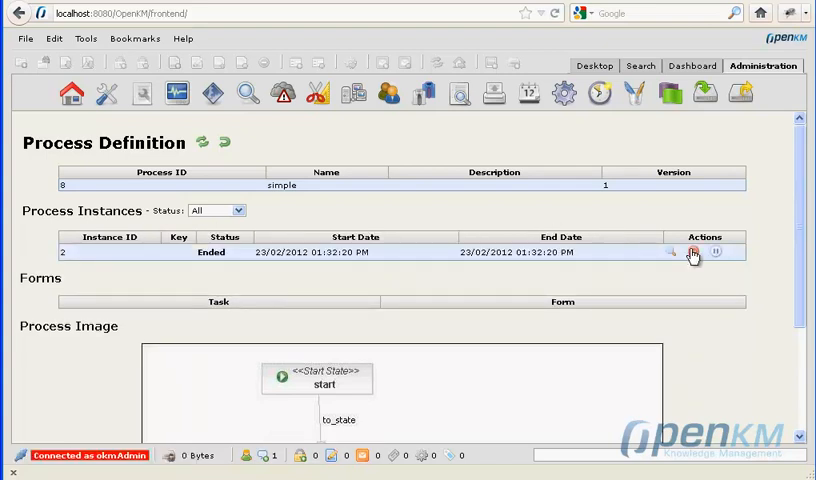
{"action": "left_click", "coordinate": [692, 252]}
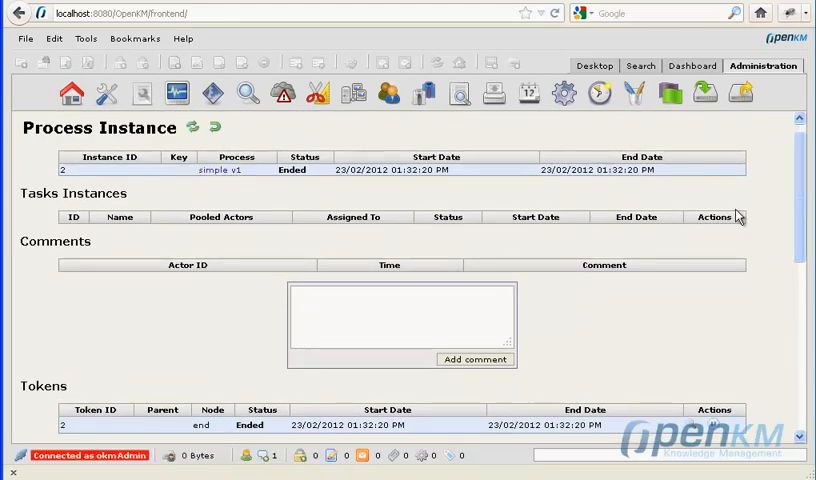
{"action": "scroll", "scroll_direction": "down", "scroll_amount": 3}
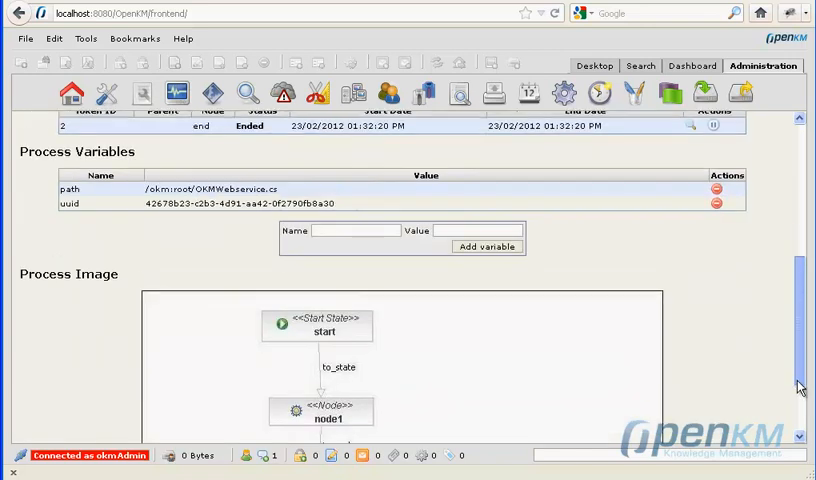
{"action": "scroll", "scroll_direction": "down", "scroll_amount": 3}
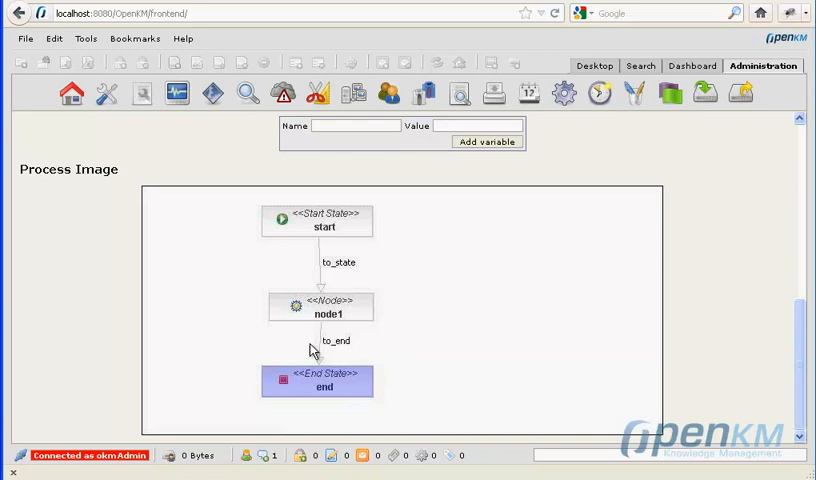
{"action": "mouse_move", "coordinate": [314, 348]}
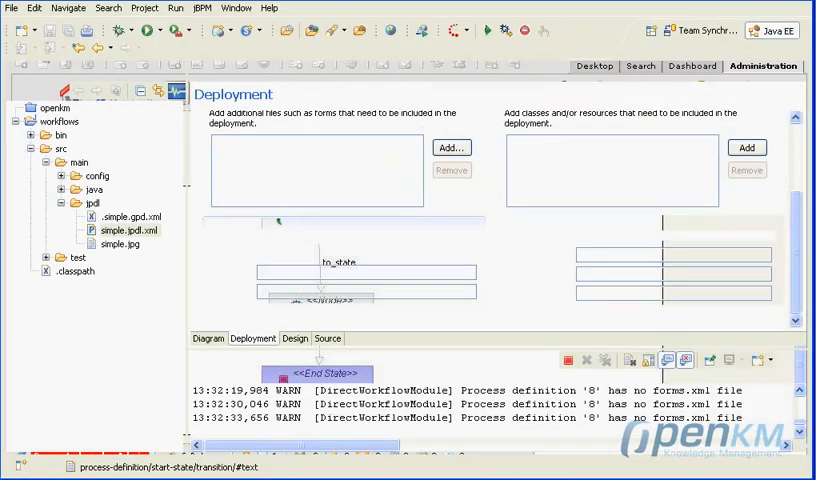
Step: Position the new state1 node in the diagram and deploy the updated simple process to OpenKM
{"action": "left_click", "coordinate": [210, 338]}
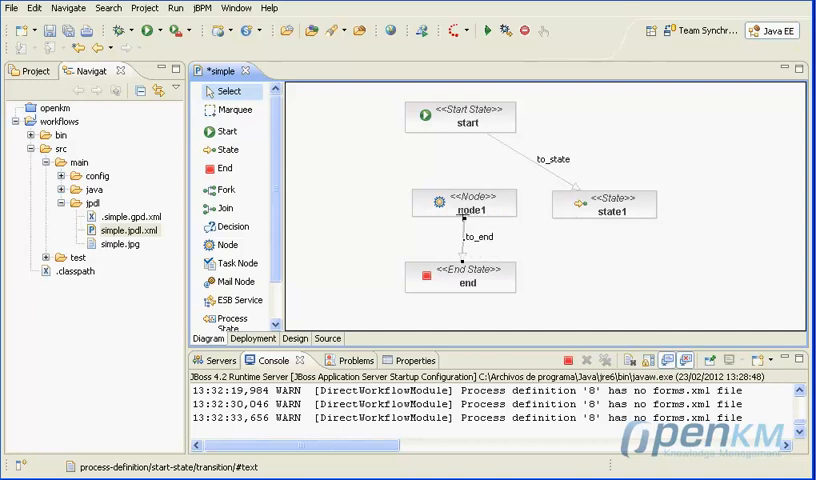
{"action": "mouse_move", "coordinate": [596, 208]}
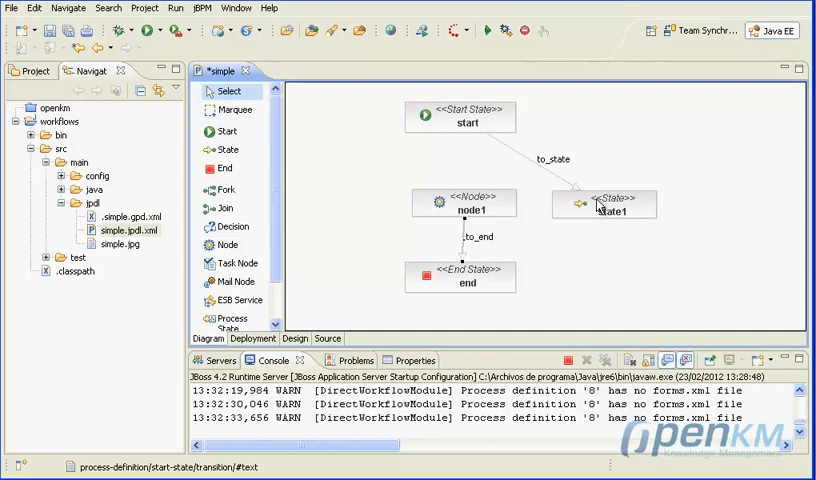
{"action": "left_click_drag", "start_coordinate": [604, 204], "coordinate": [604, 160]}
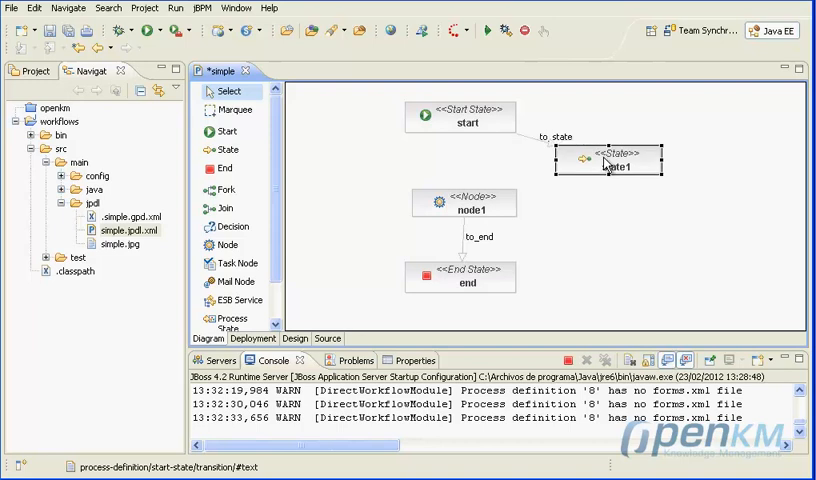
{"action": "mouse_move", "coordinate": [430, 244]}
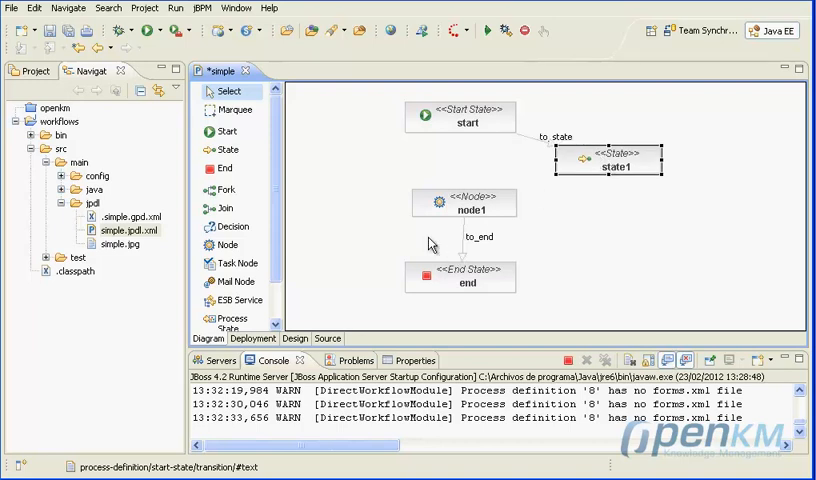
{"action": "scroll", "scroll_direction": "down", "scroll_amount": 3}
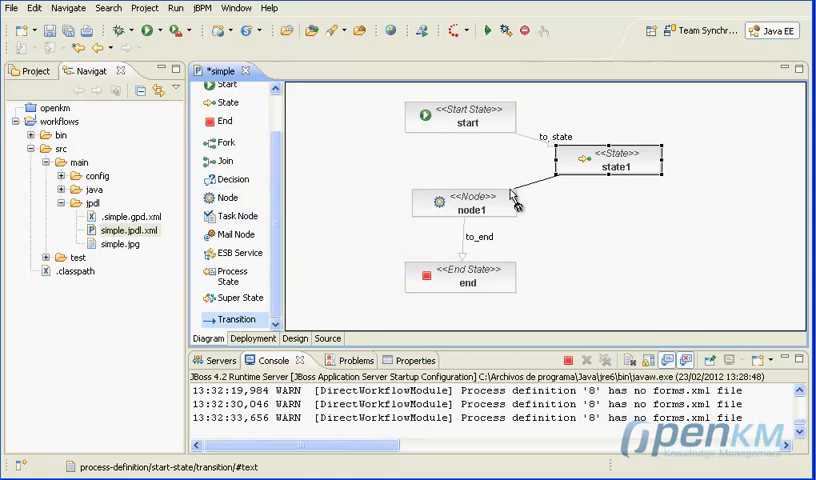
{"action": "mouse_move", "coordinate": [544, 200]}
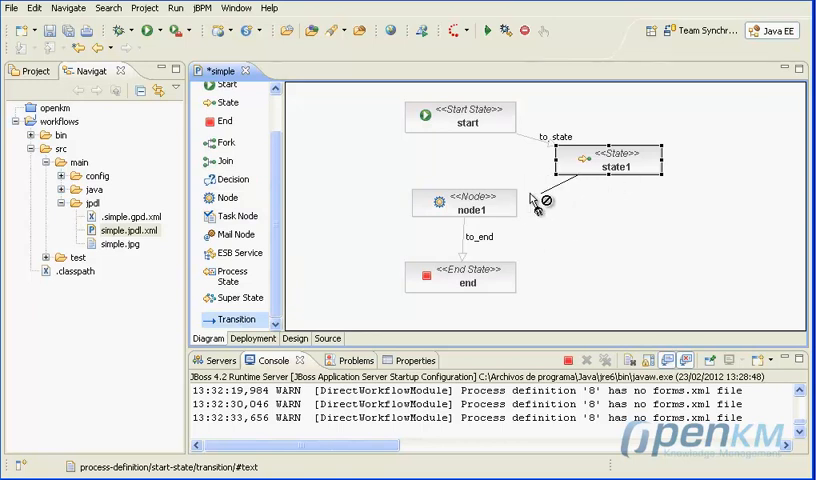
{"action": "mouse_move", "coordinate": [668, 260]}
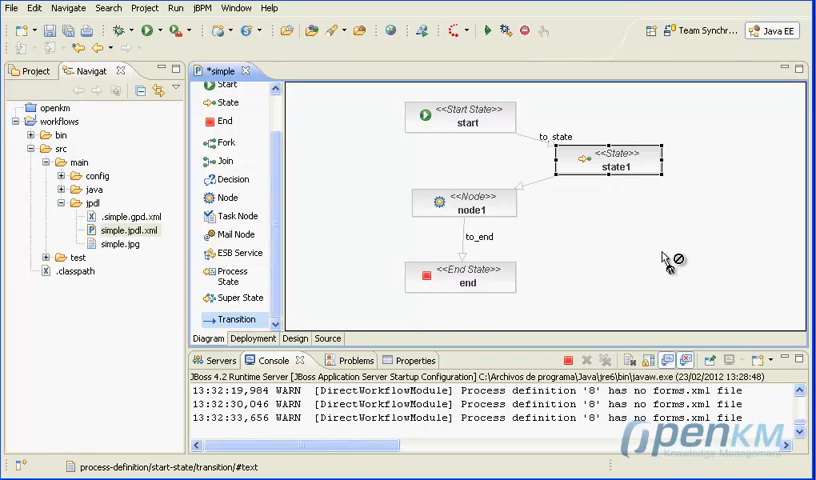
{"action": "mouse_move", "coordinate": [588, 190]}
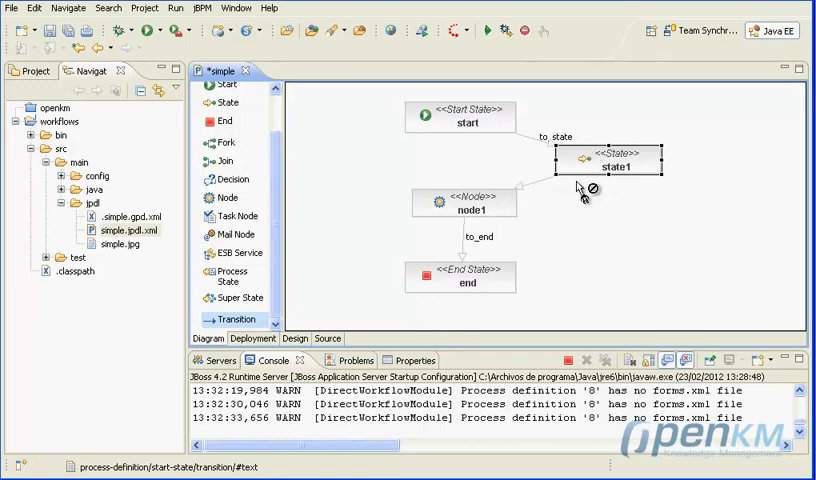
{"action": "mouse_move", "coordinate": [580, 180]}
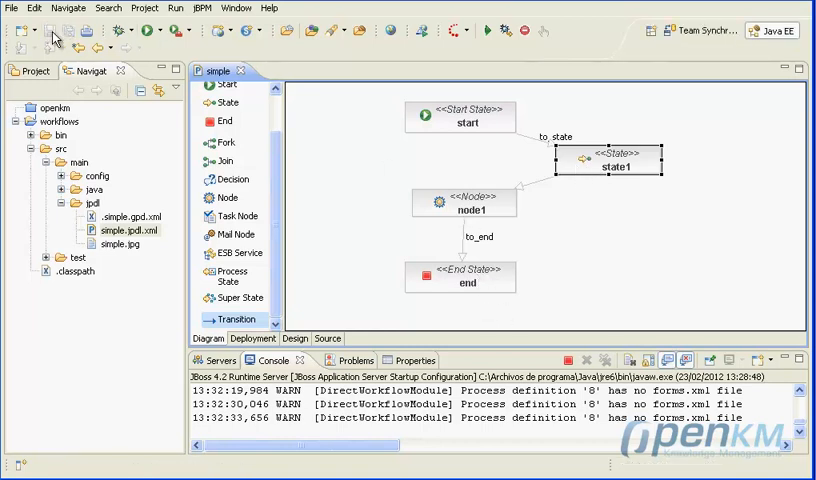
{"action": "left_click", "coordinate": [202, 8]}
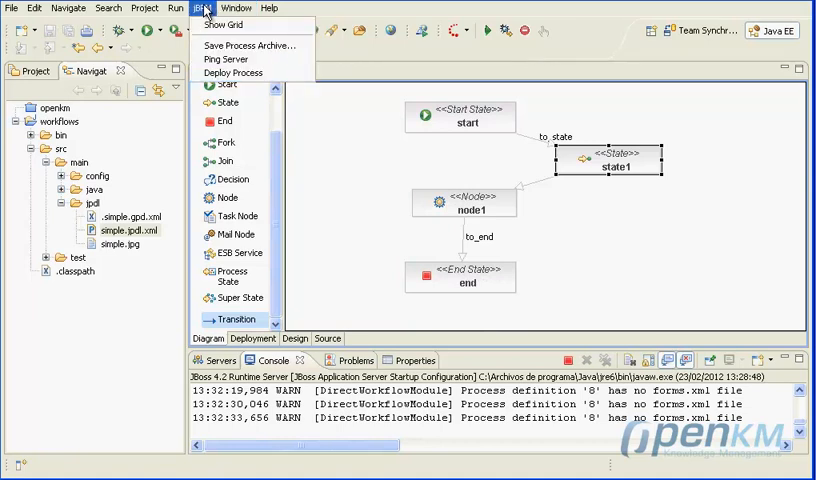
{"action": "mouse_move", "coordinate": [232, 72]}
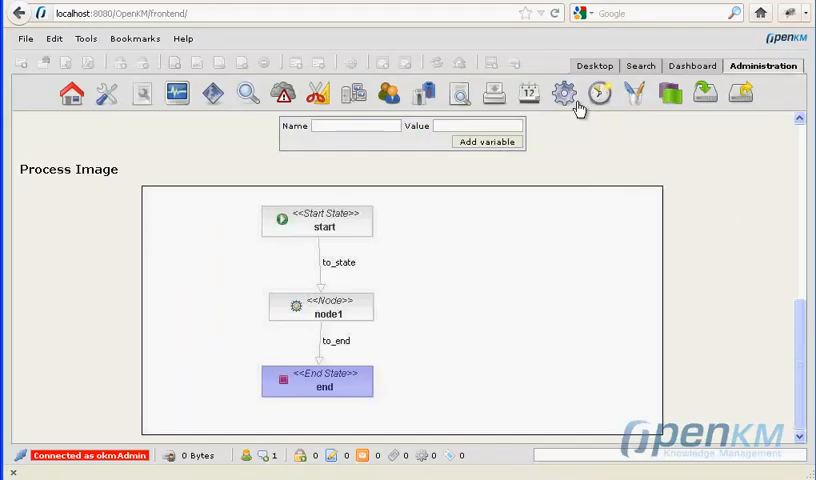
Step: Examine version 2 of simple in Process Definitions, showing state1 after start and no instances
{"action": "left_click", "coordinate": [564, 92]}
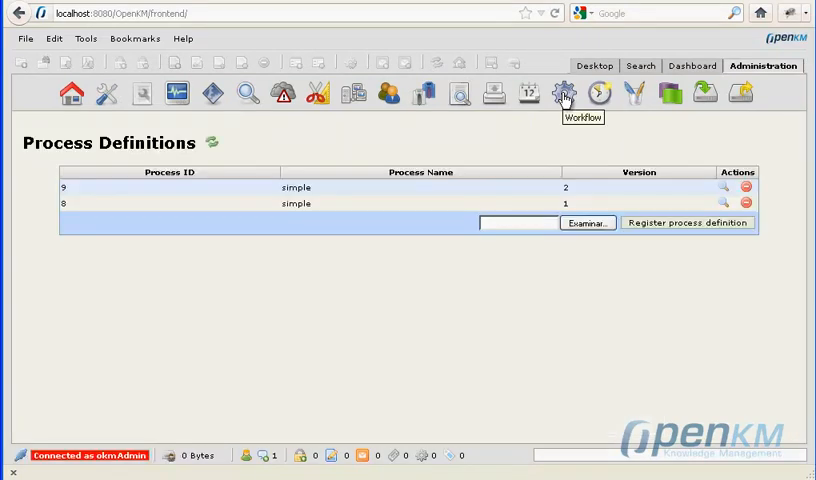
{"action": "mouse_move", "coordinate": [722, 188]}
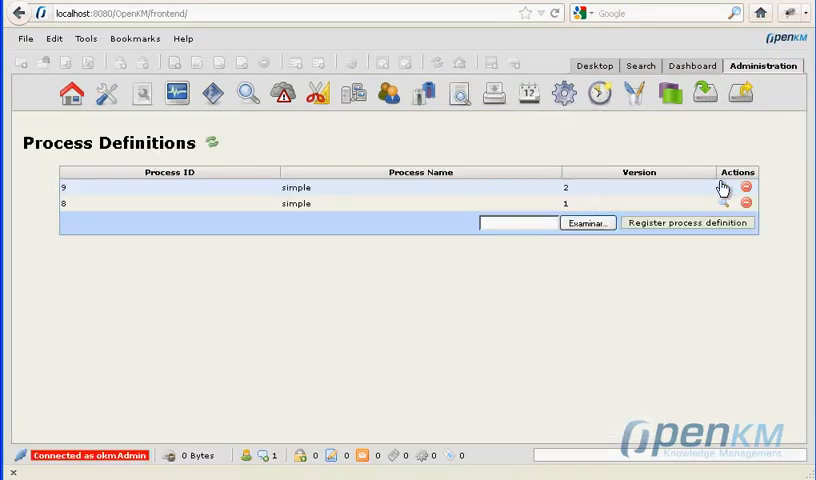
{"action": "left_click", "coordinate": [722, 188]}
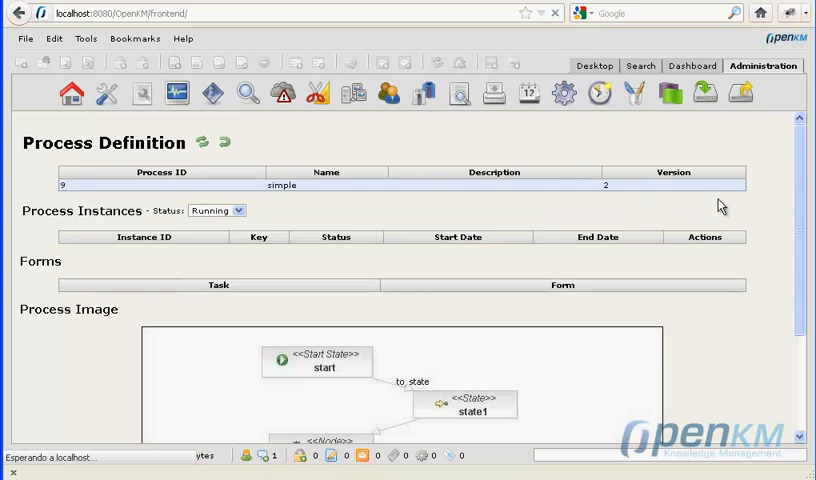
{"action": "scroll", "scroll_direction": "down", "scroll_amount": 3}
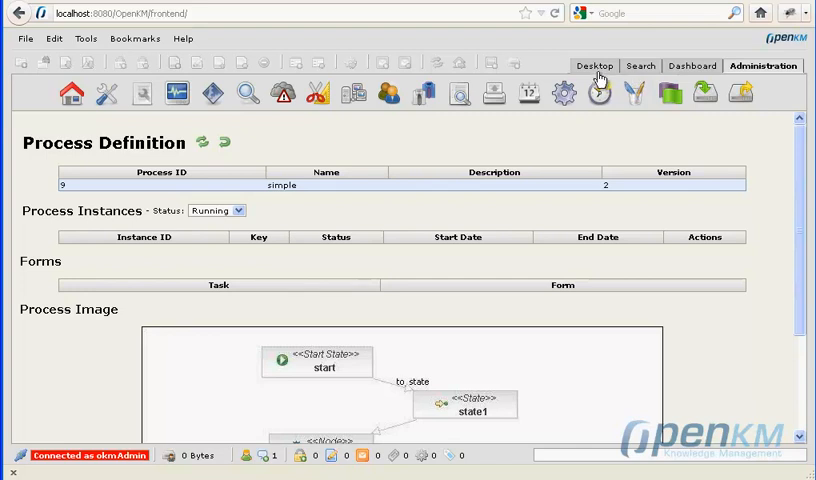
Step: Start a workflow on OKMWebservice.cs from the desktop and return to workflow administration
{"action": "left_click", "coordinate": [596, 66]}
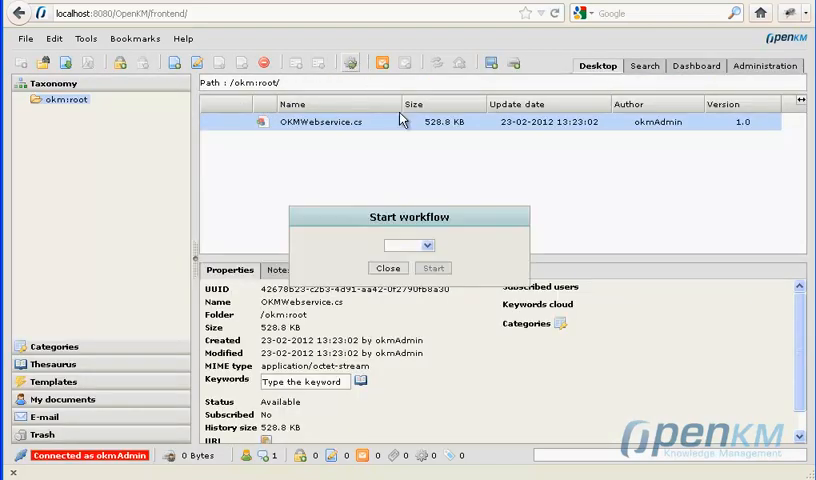
{"action": "left_click", "coordinate": [406, 244]}
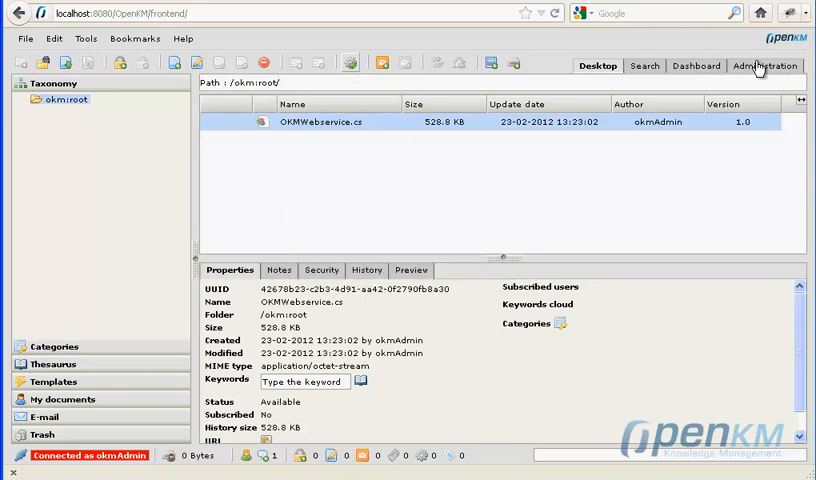
{"action": "left_click", "coordinate": [764, 64]}
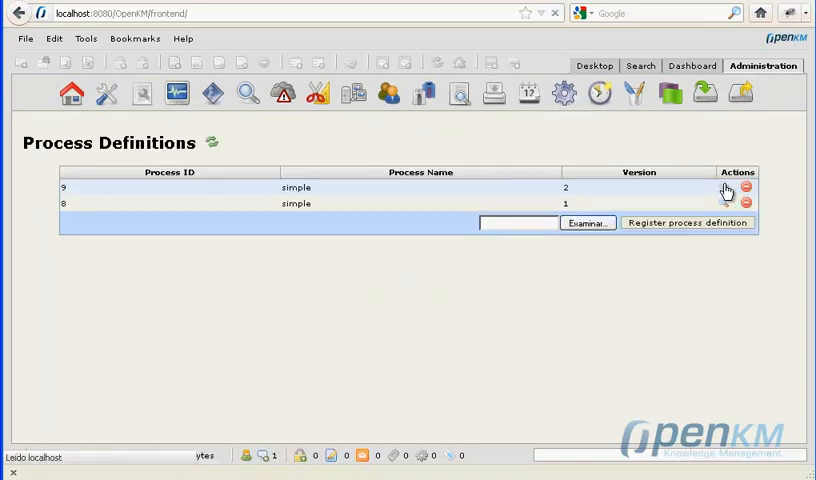
Step: Inspect running instance 3 of simple v2, its token waiting at state1 with path and uuid variables
{"action": "left_click", "coordinate": [726, 188]}
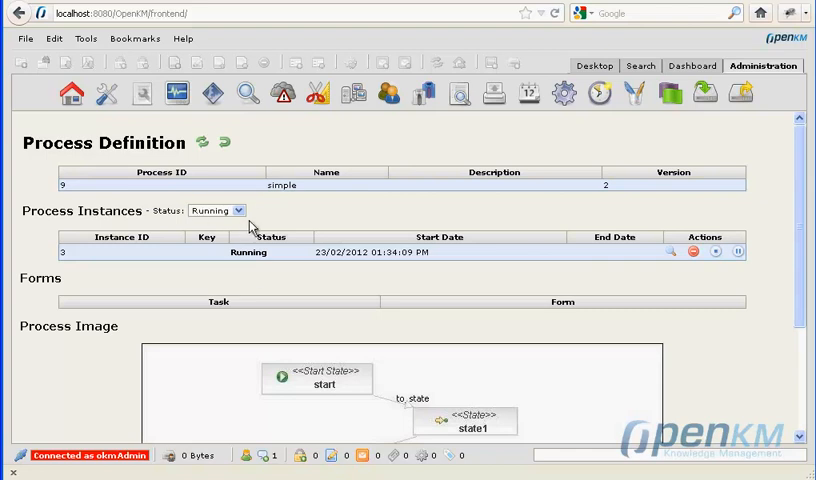
{"action": "mouse_move", "coordinate": [100, 234]}
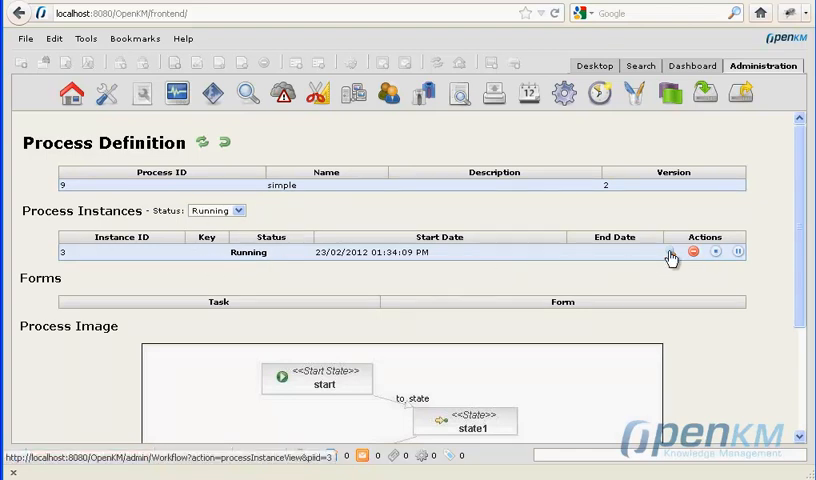
{"action": "scroll", "scroll_direction": "down", "scroll_amount": 3}
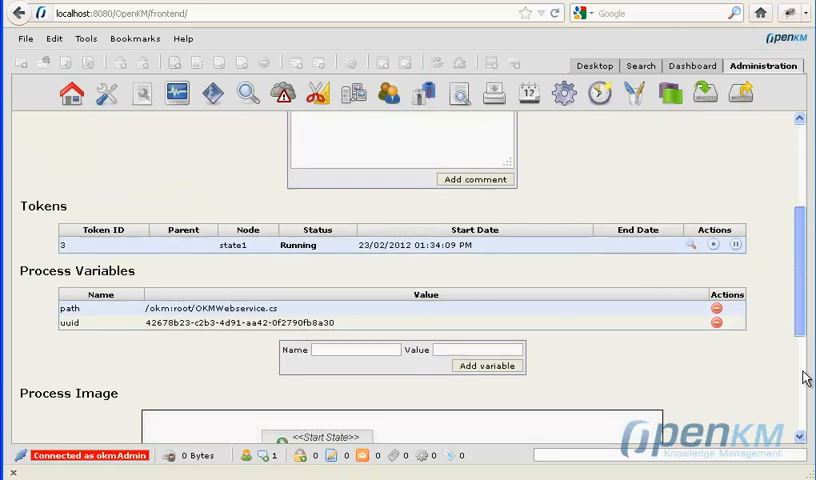
{"action": "scroll", "scroll_direction": "down", "scroll_amount": 3}
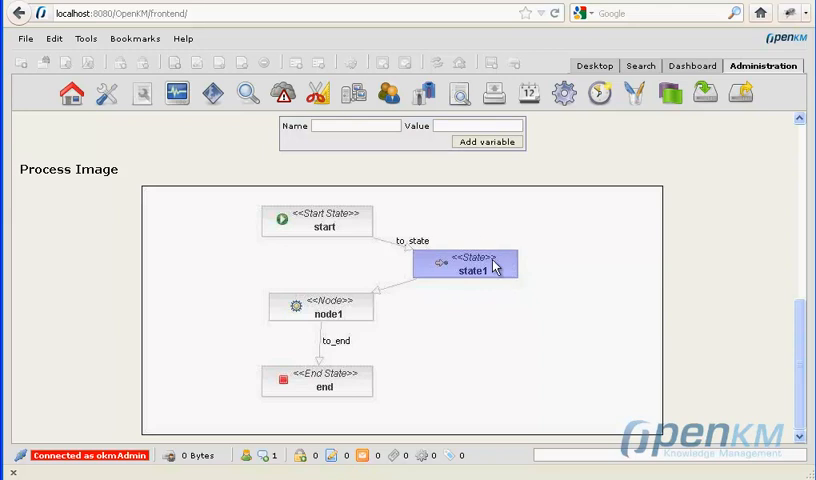
{"action": "scroll", "scroll_direction": "up", "scroll_amount": 3}
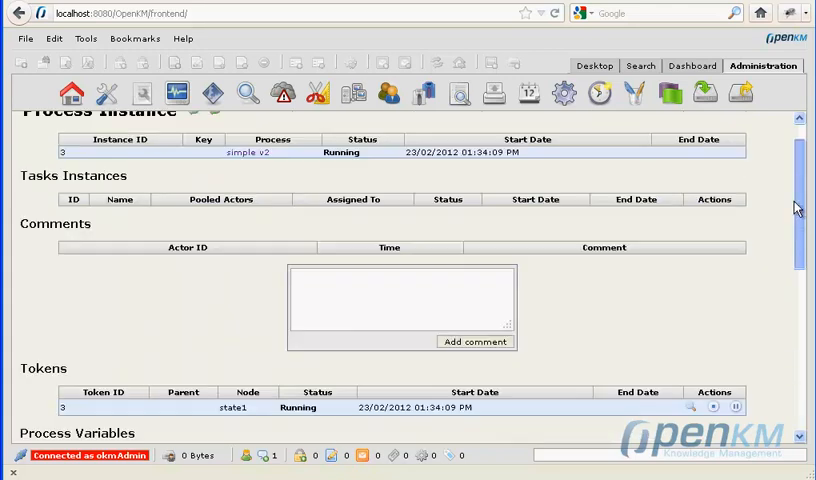
{"action": "scroll", "scroll_direction": "down", "scroll_amount": 3}
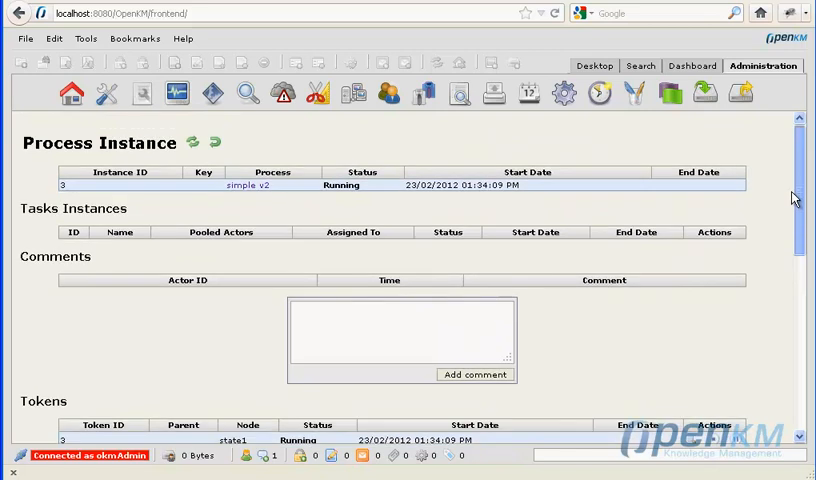
{"action": "scroll", "scroll_direction": "down", "scroll_amount": 3}
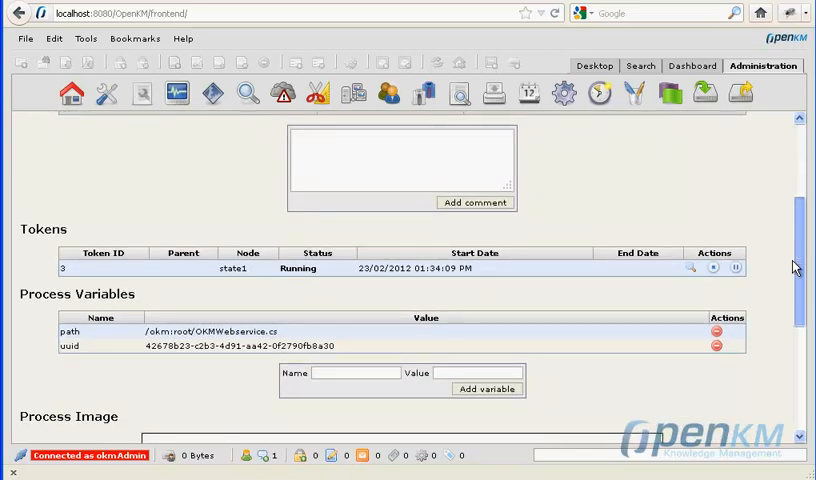
{"action": "scroll", "scroll_direction": "up", "scroll_amount": 3}
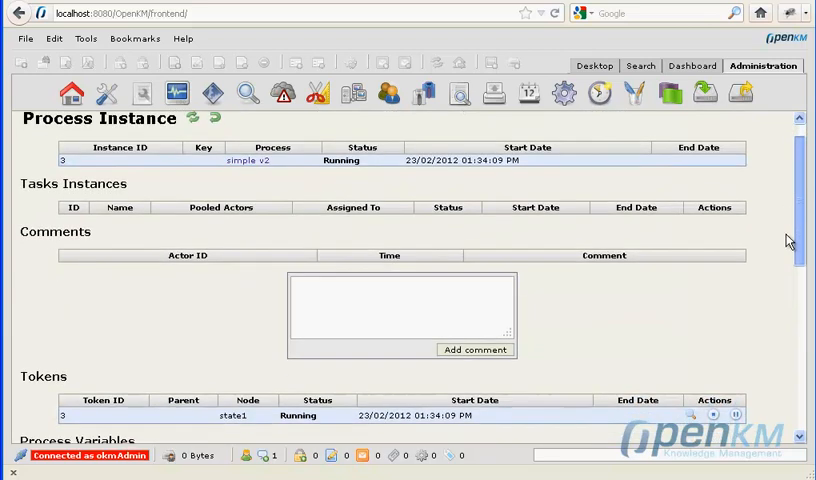
{"action": "scroll", "scroll_direction": "down", "scroll_amount": 3}
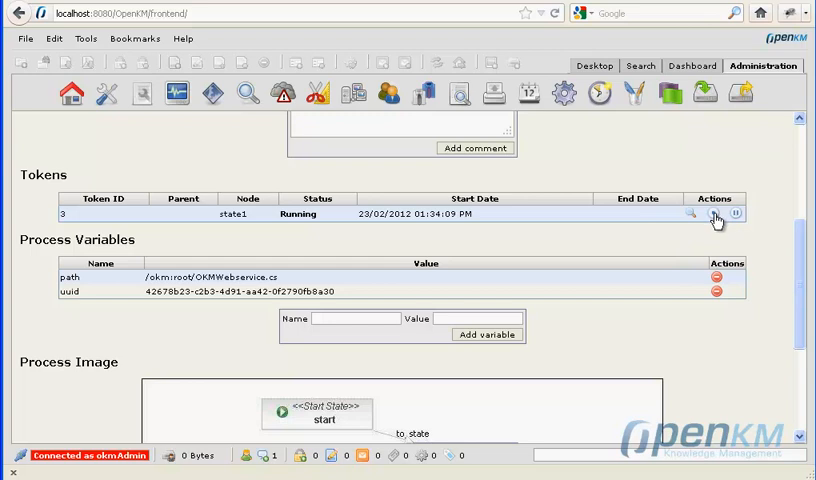
{"action": "mouse_move", "coordinate": [686, 214]}
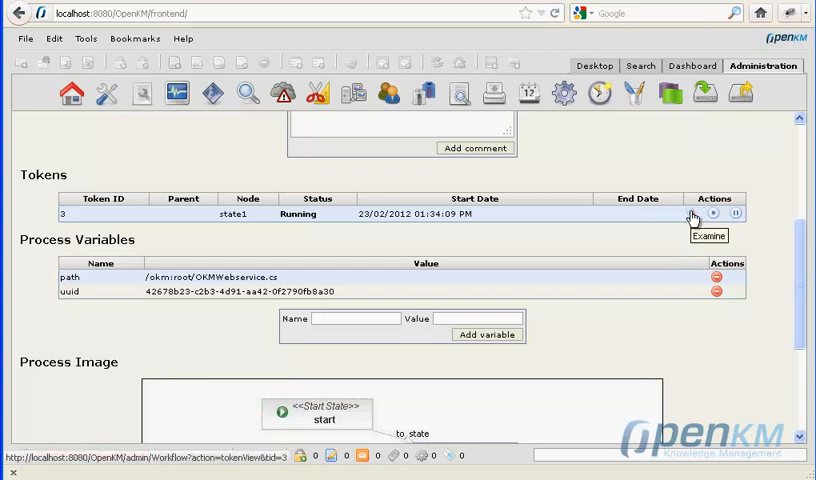
{"action": "mouse_move", "coordinate": [694, 216]}
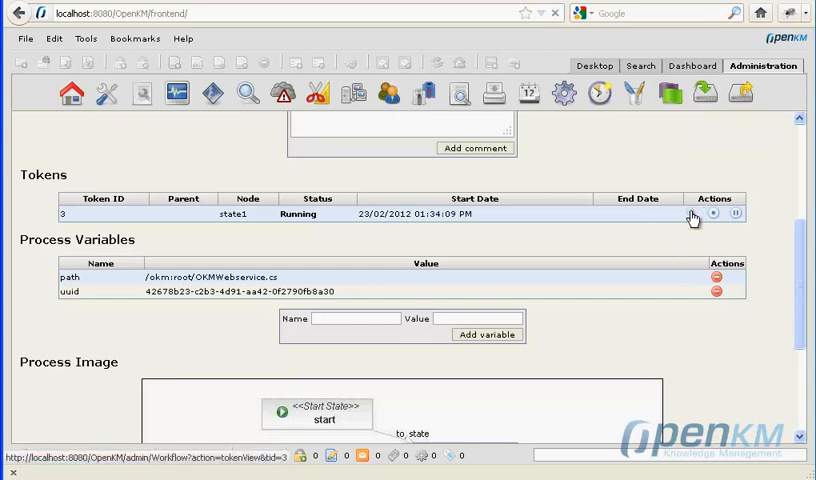
Step: Signal token 3 along transition 19 from state1 to node1 so the instance ends at the end node
{"action": "scroll", "scroll_direction": "up", "scroll_amount": 3}
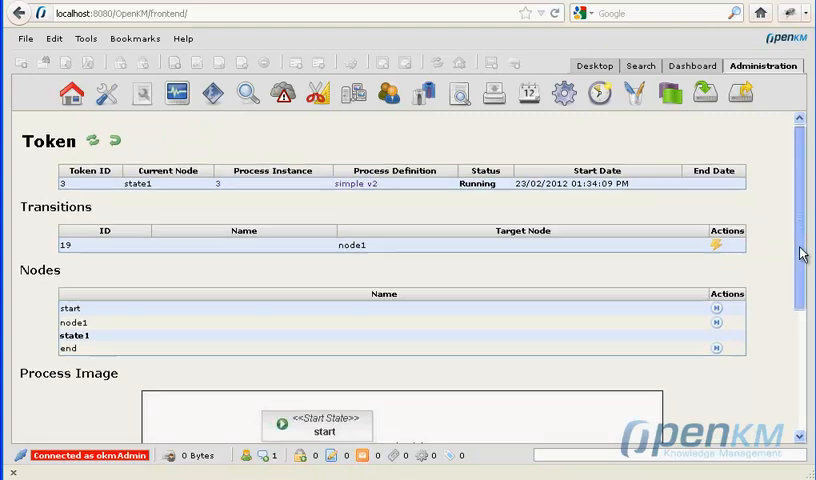
{"action": "scroll", "scroll_direction": "down", "scroll_amount": 3}
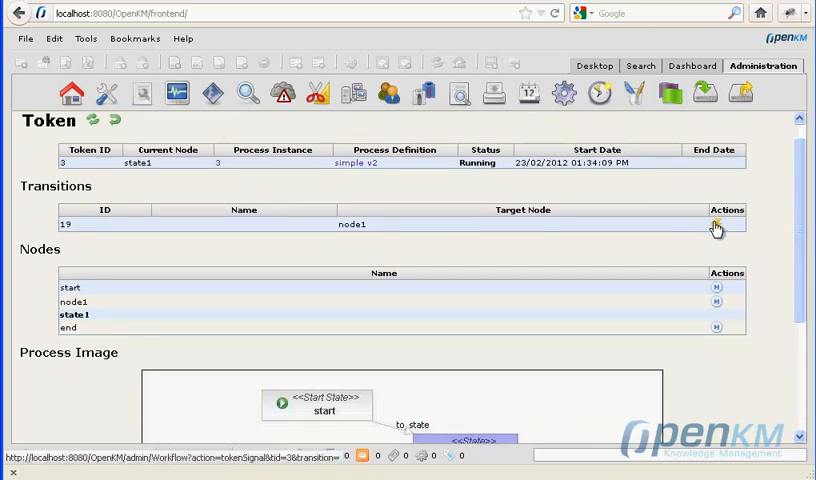
{"action": "mouse_move", "coordinate": [716, 224]}
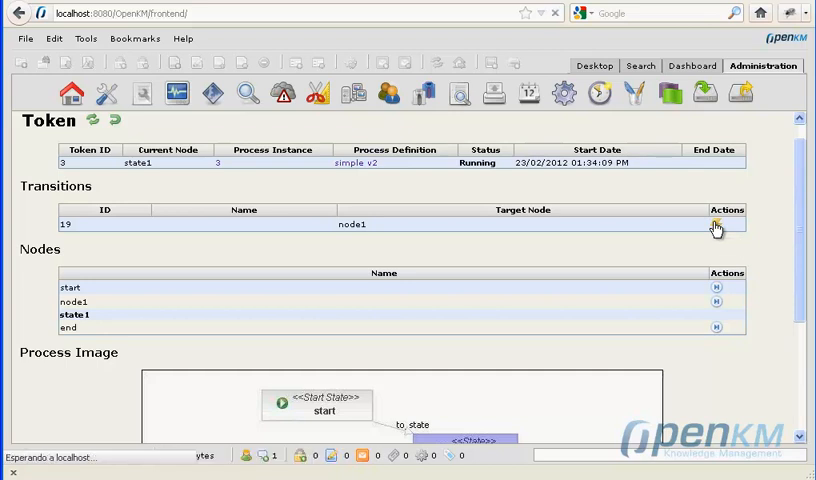
{"action": "left_click", "coordinate": [716, 224]}
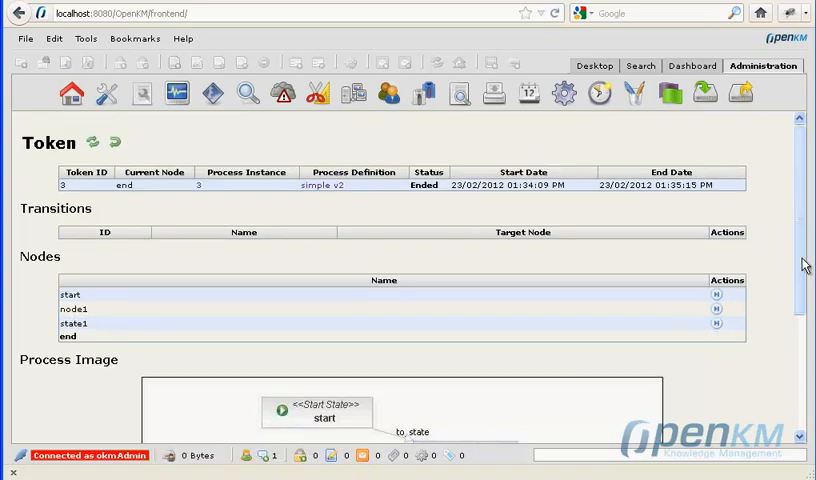
{"action": "scroll", "scroll_direction": "down", "scroll_amount": 3}
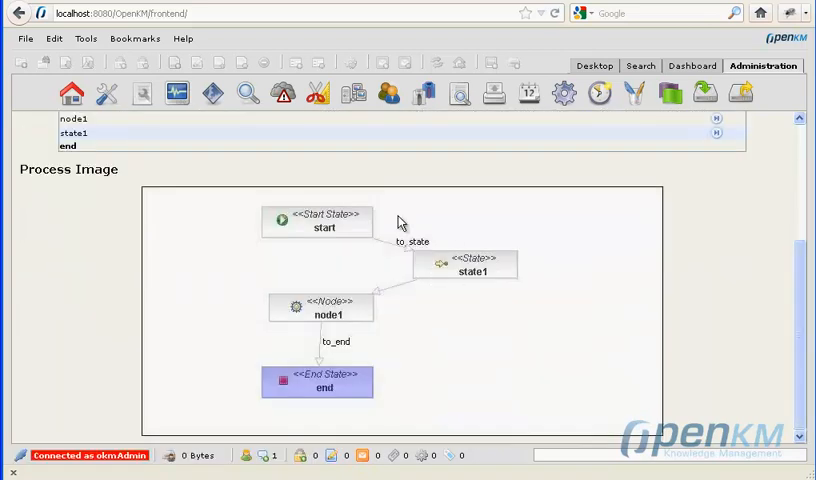